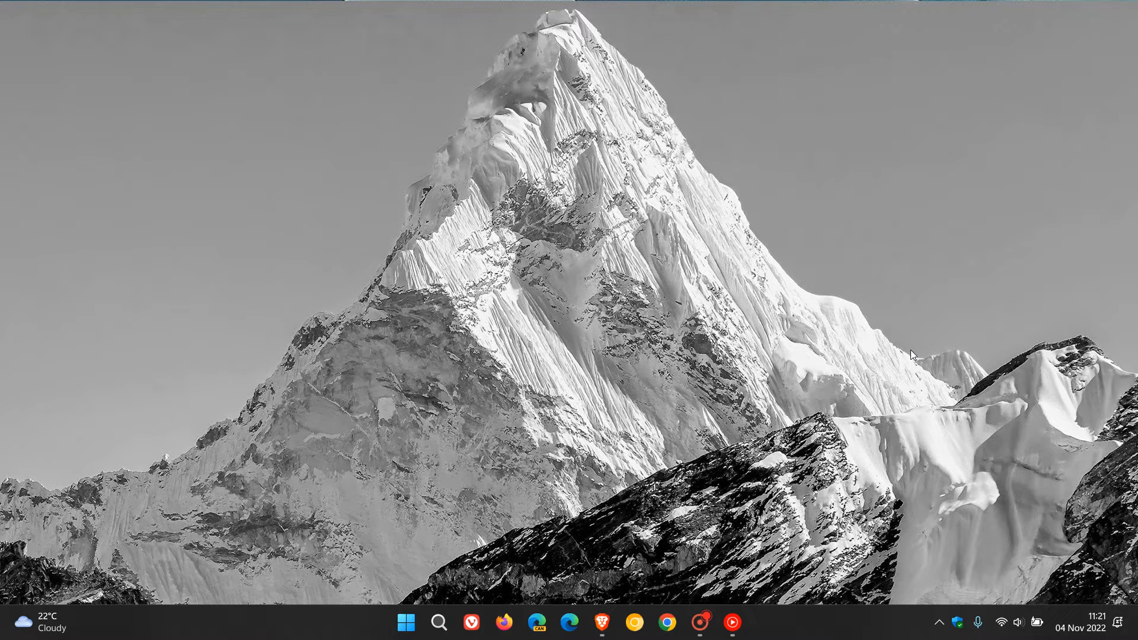
mouse_move(443, 530)
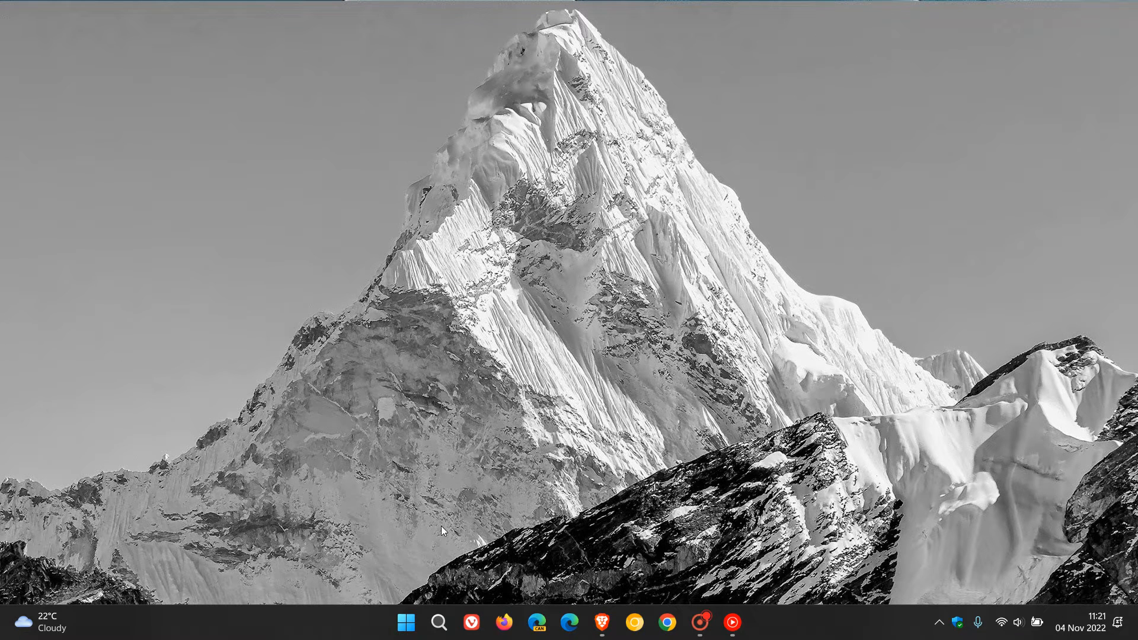
- Open the Windows 11 Start menu from the taskbar
left_click(405, 623)
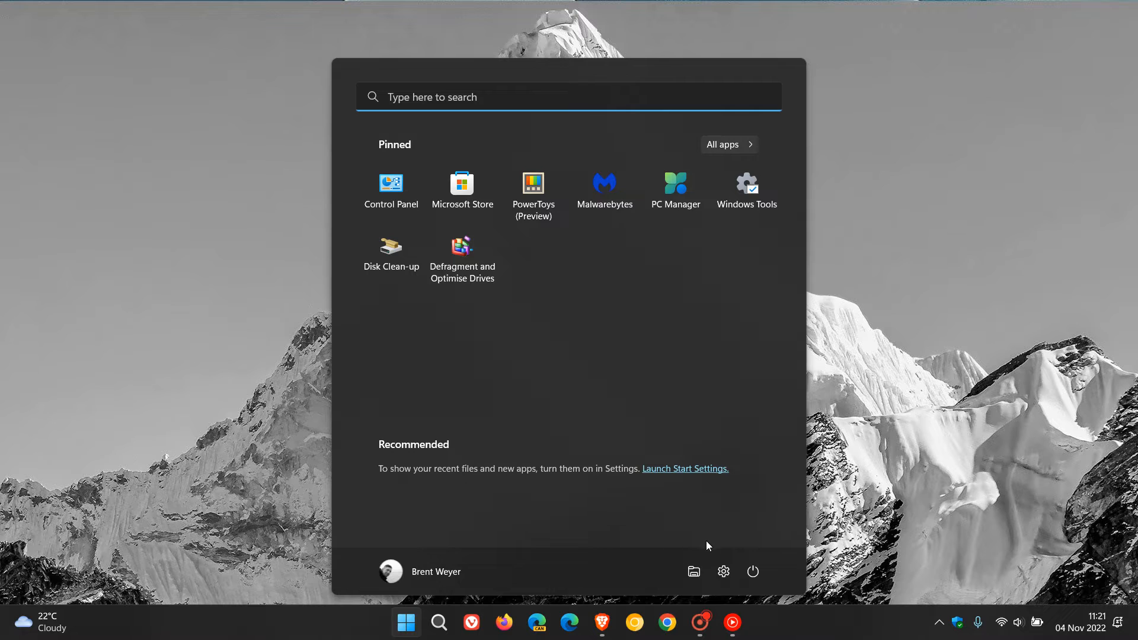
- Launch File Explorer on This PC, add two tabs, then close the extra tabs
left_click(693, 571)
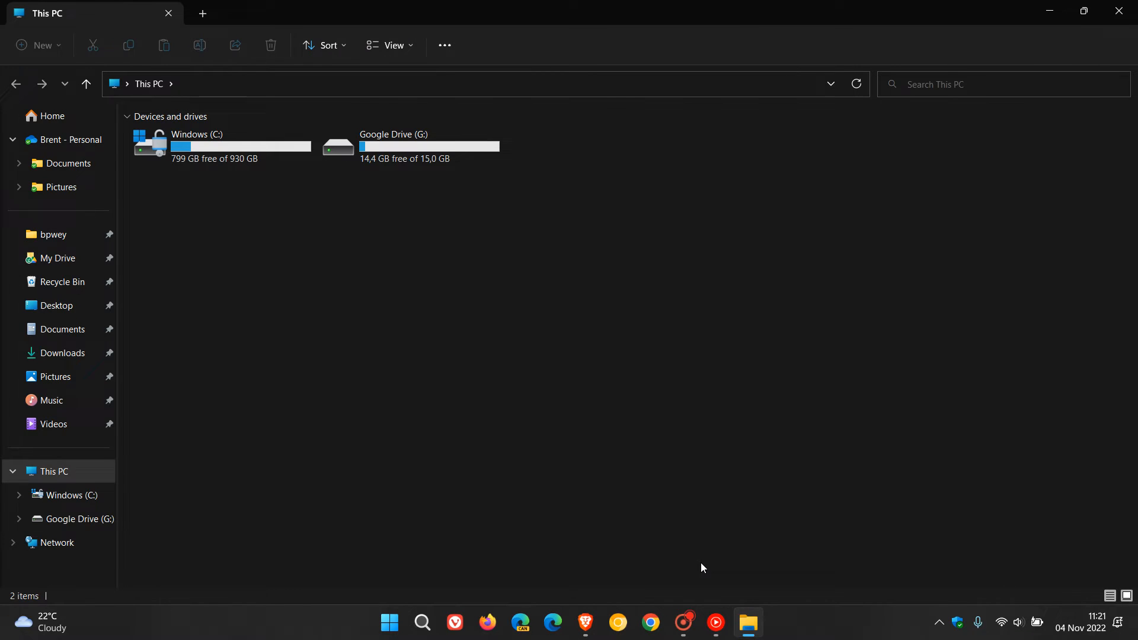
mouse_move(598, 344)
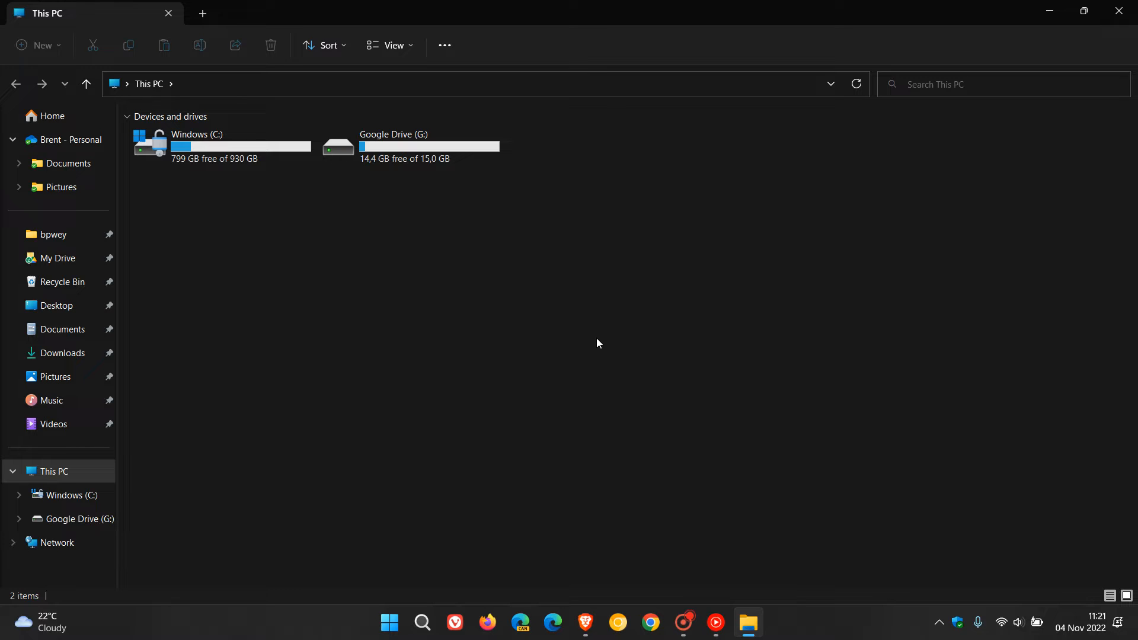
mouse_move(637, 332)
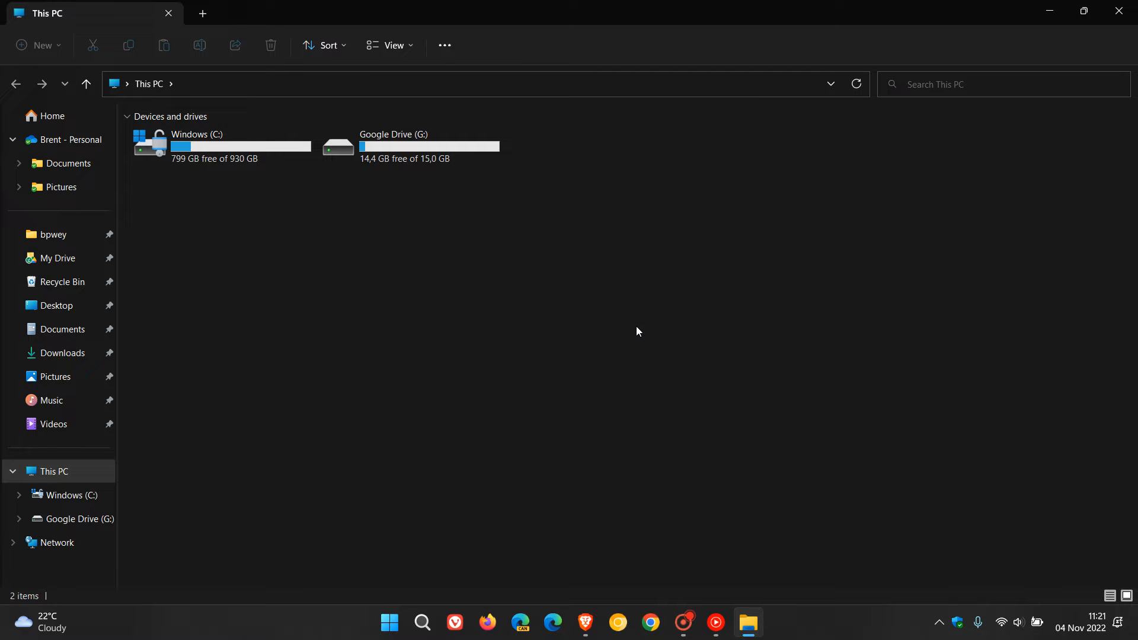
left_click(203, 13)
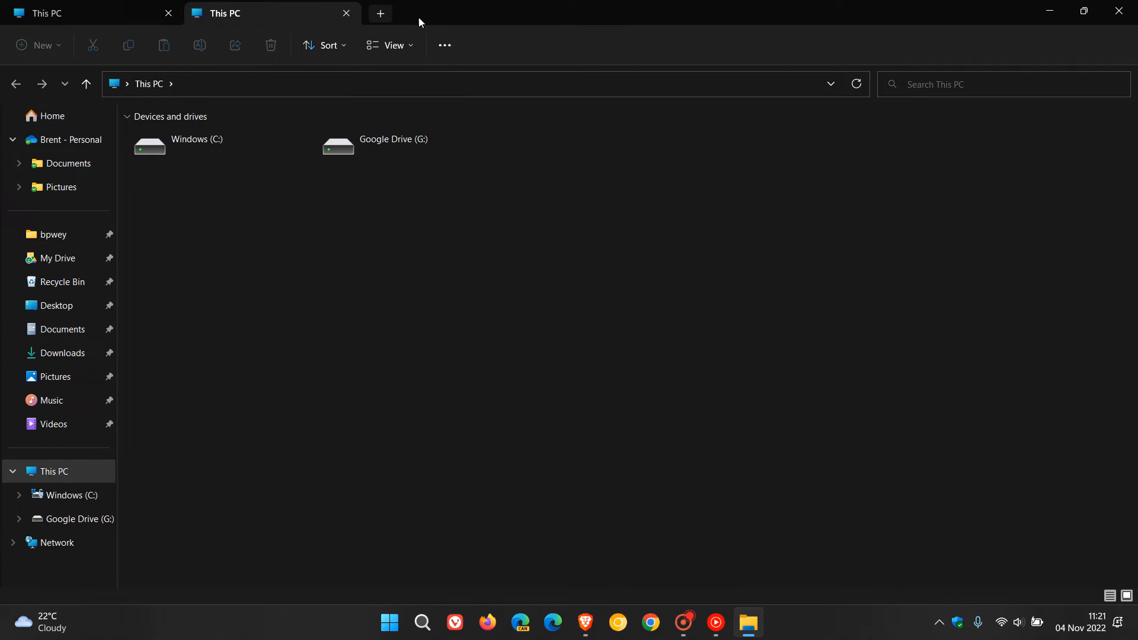
left_click(380, 13)
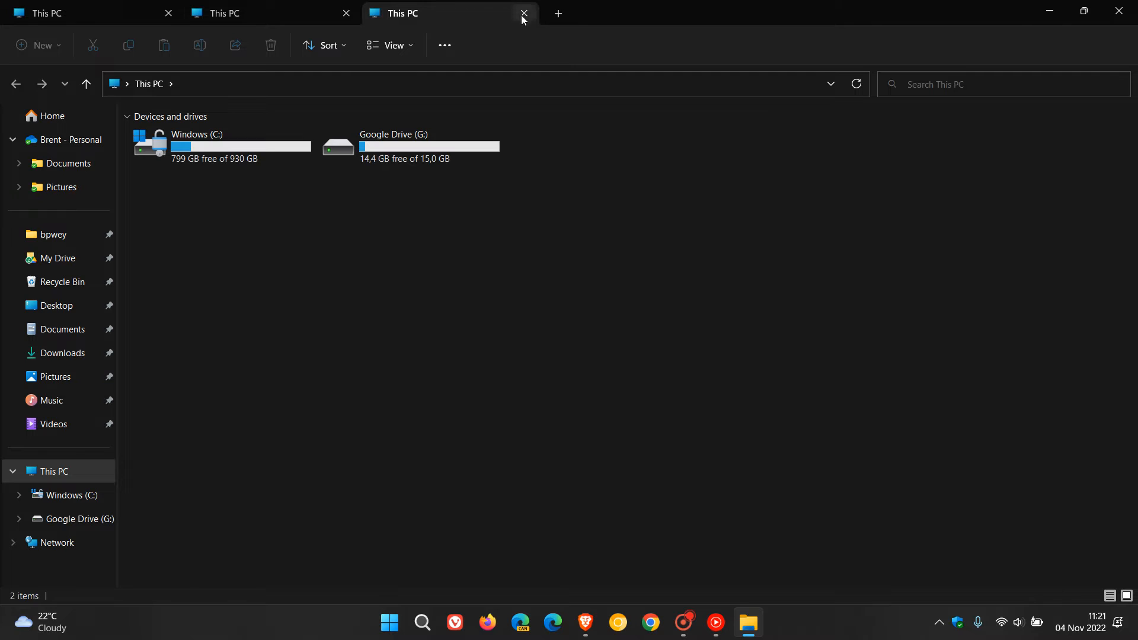
left_click(523, 13)
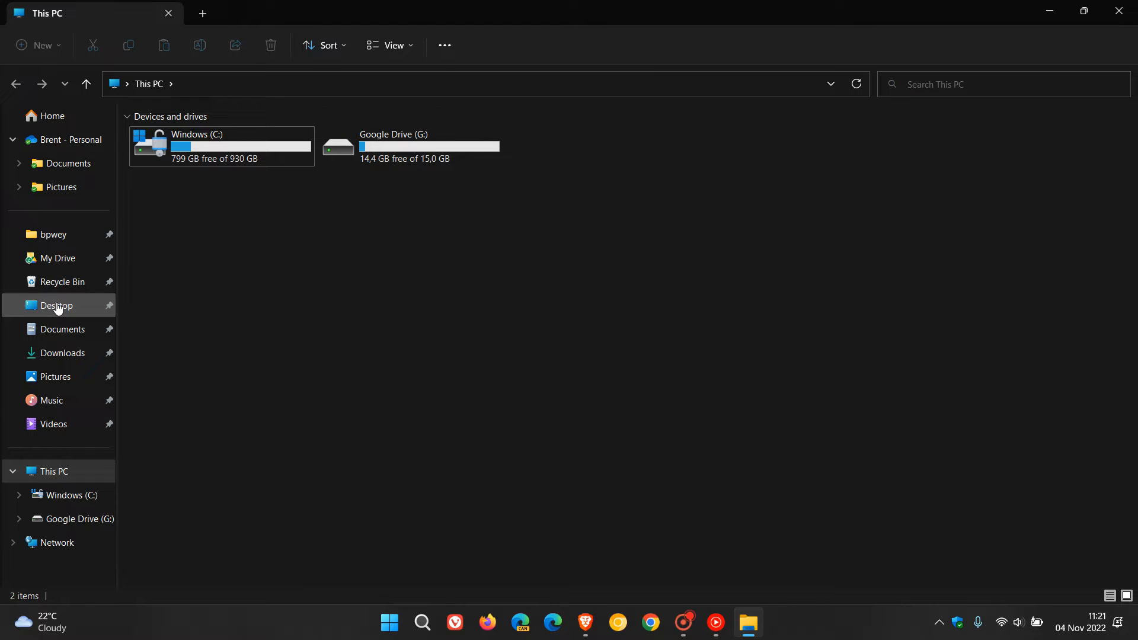
mouse_move(55, 375)
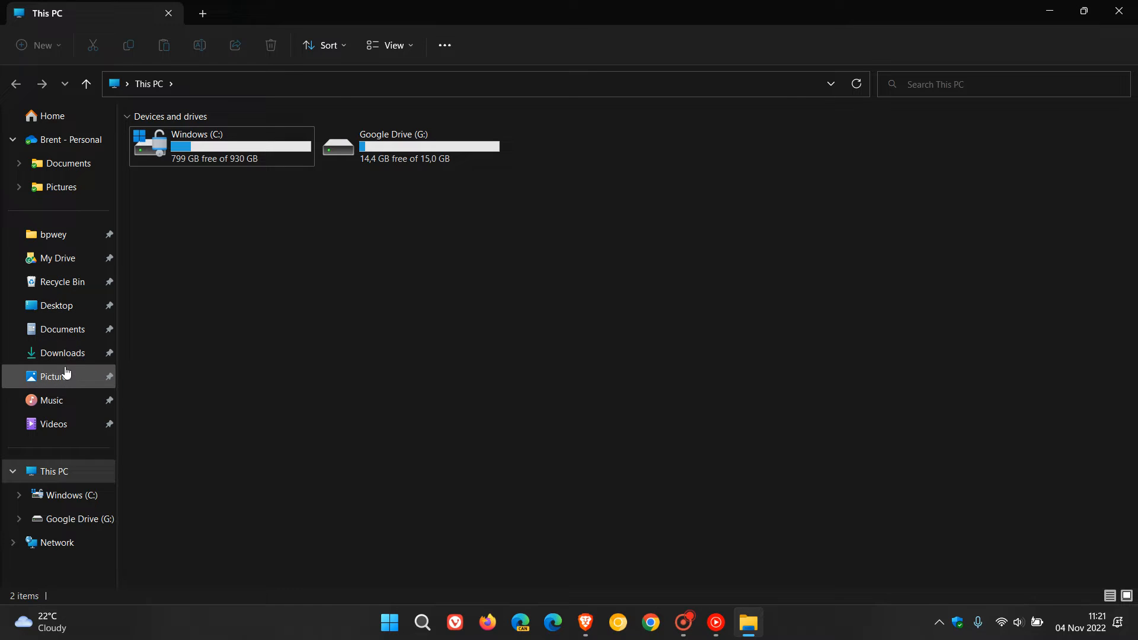
- Go to the Home page and open the See more (…) command menu
left_click(51, 116)
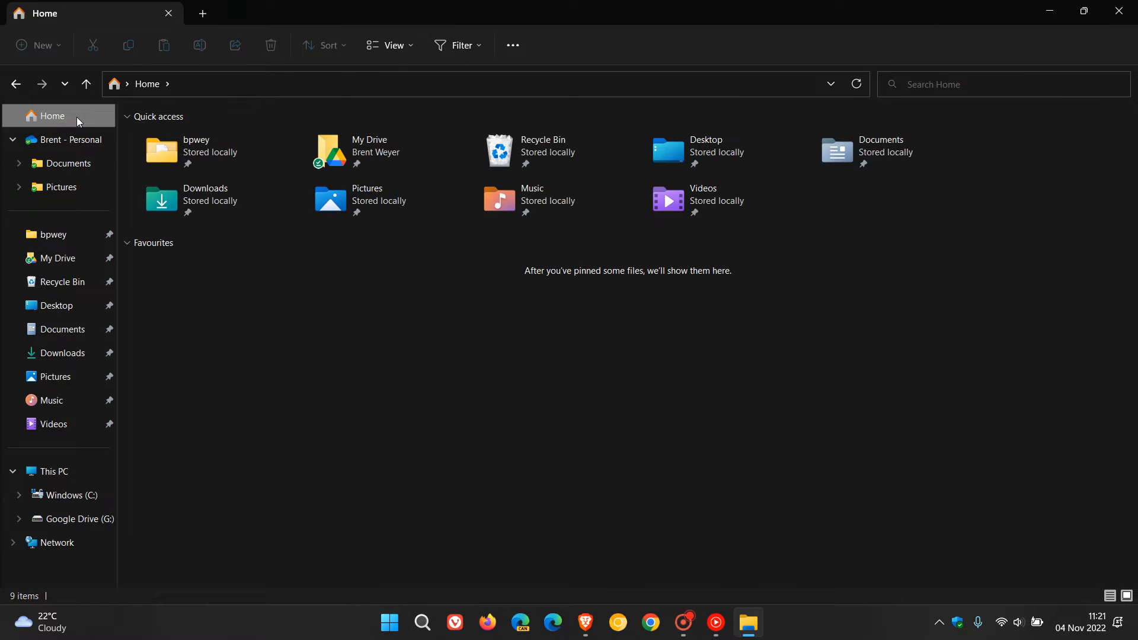
mouse_move(539, 410)
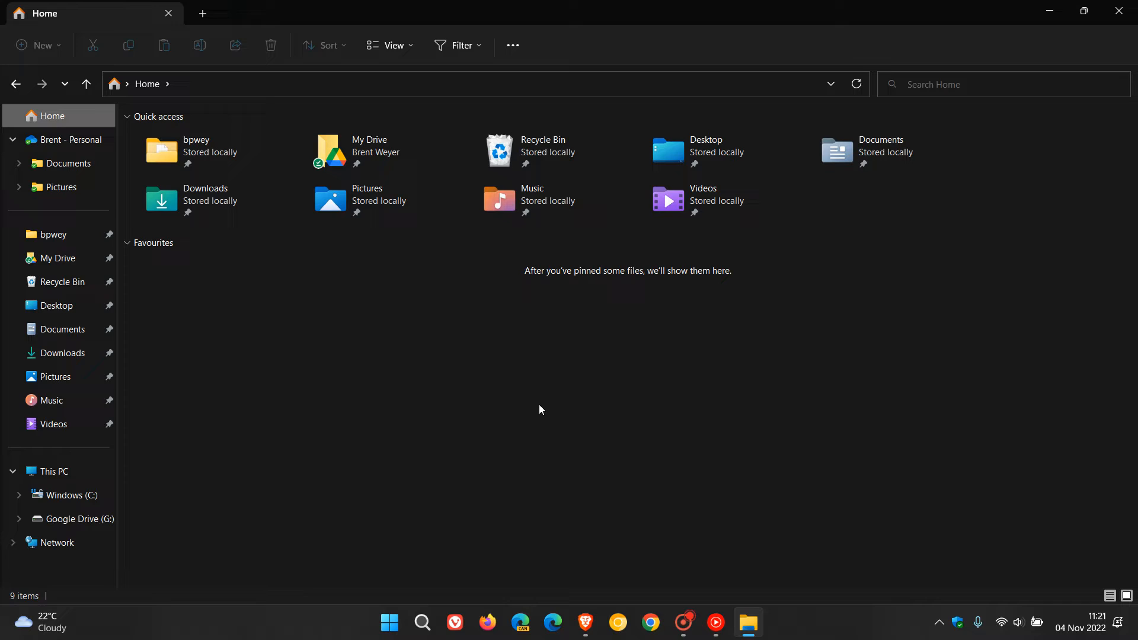
mouse_move(175, 243)
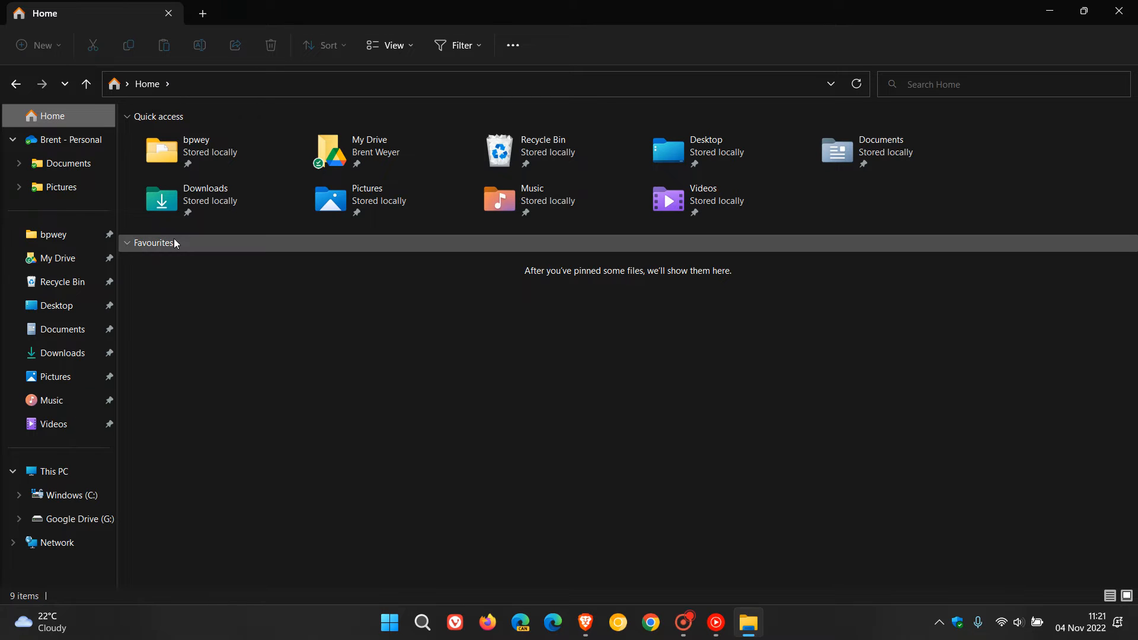
mouse_move(628, 410)
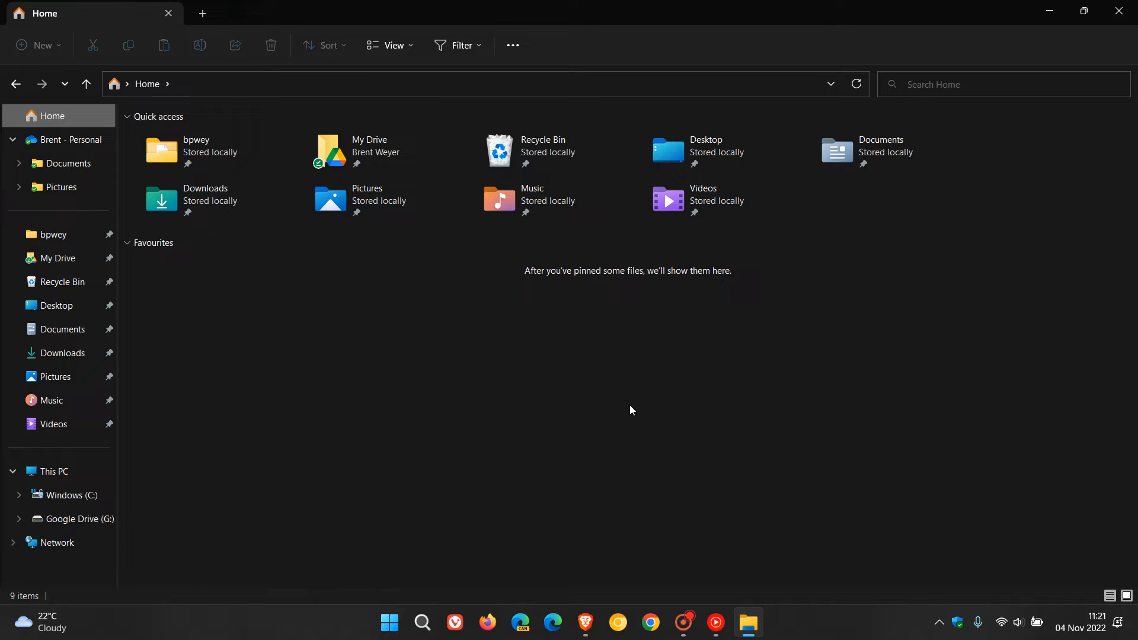
mouse_move(586, 386)
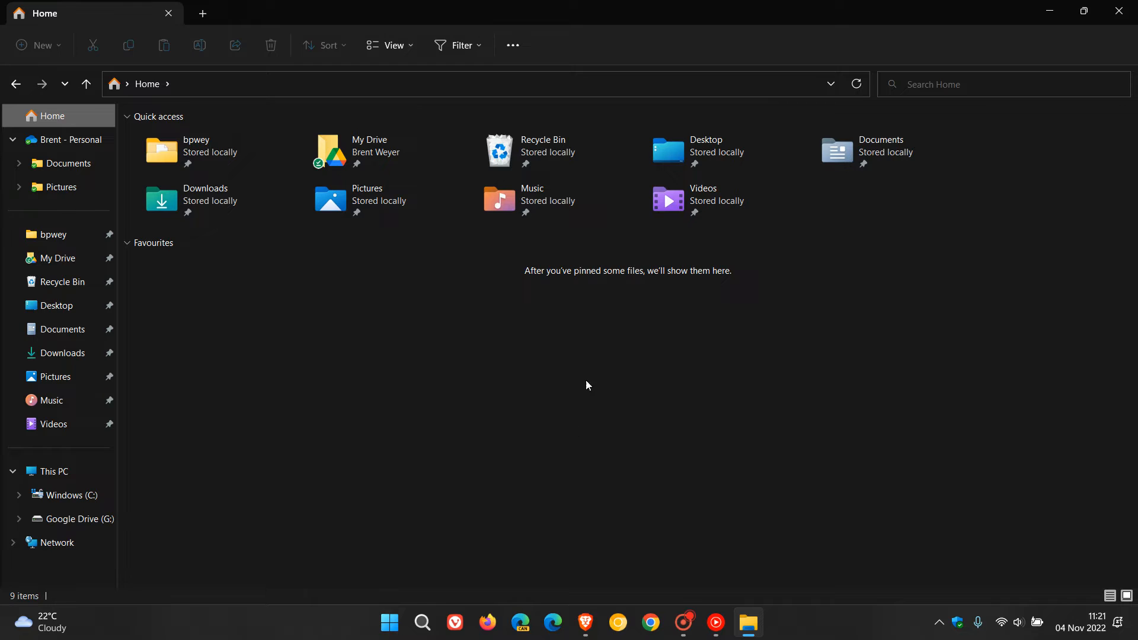
mouse_move(668, 388)
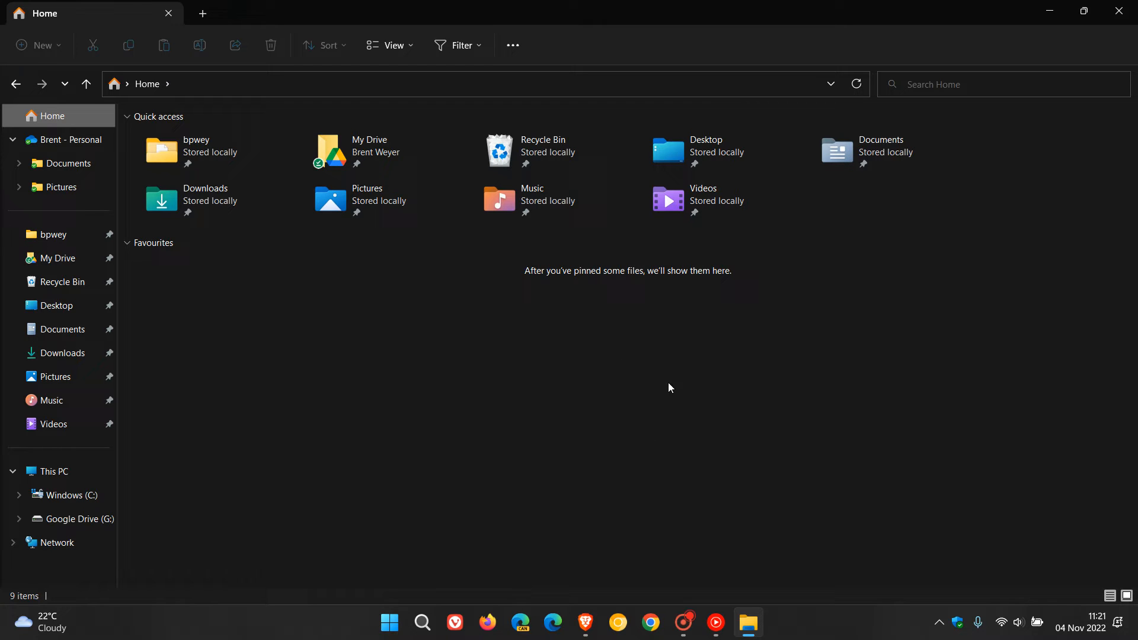
mouse_move(651, 426)
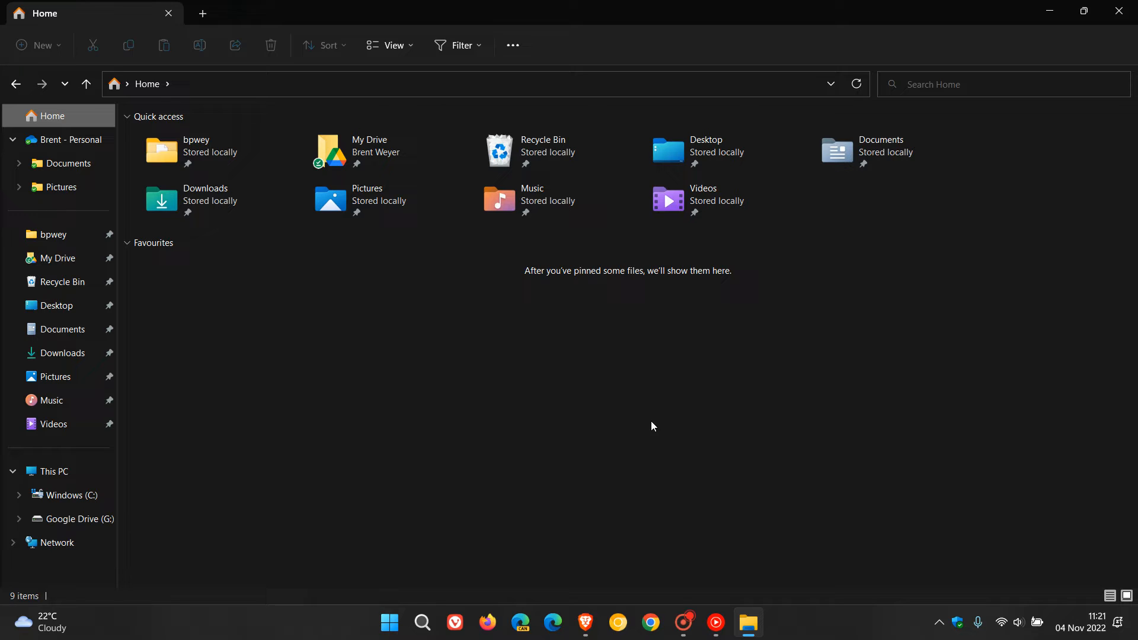
mouse_move(621, 424)
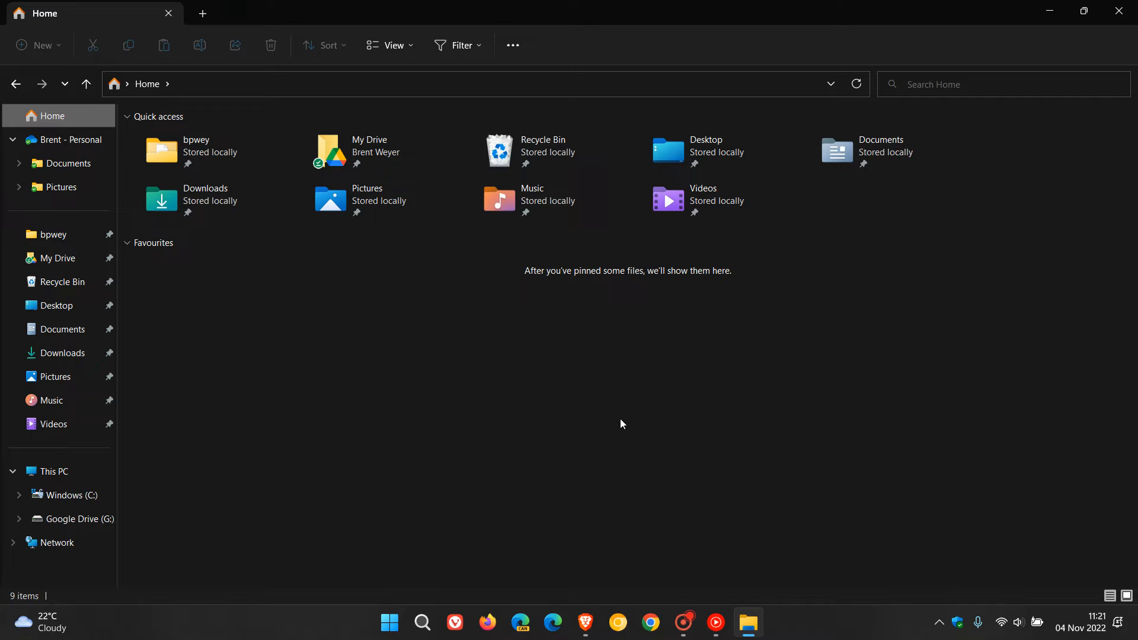
mouse_move(648, 417)
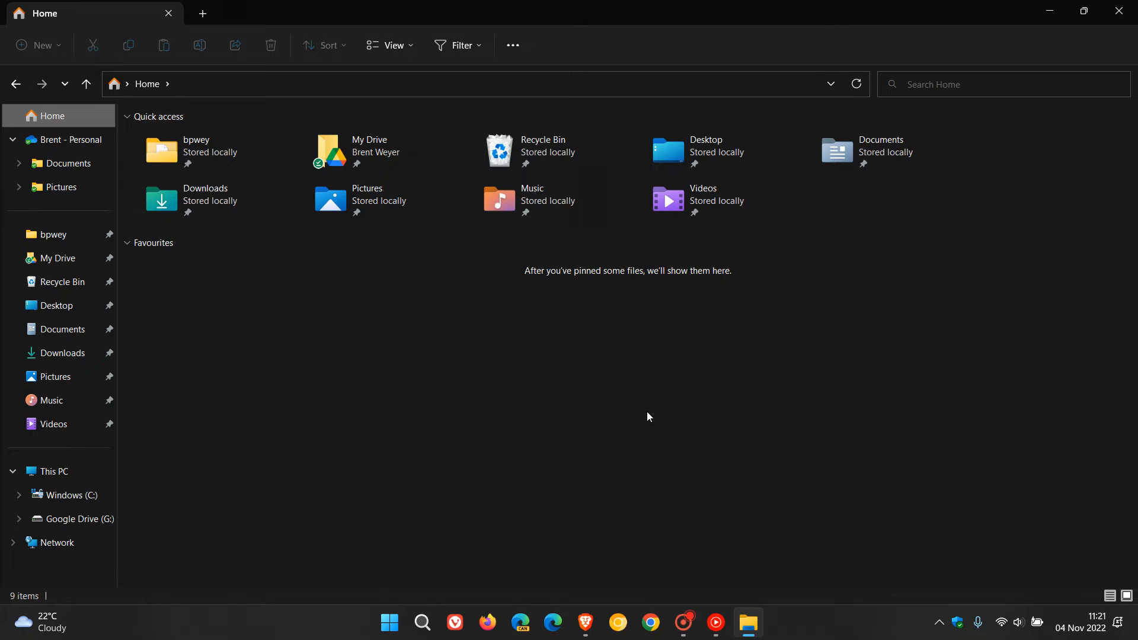
mouse_move(622, 429)
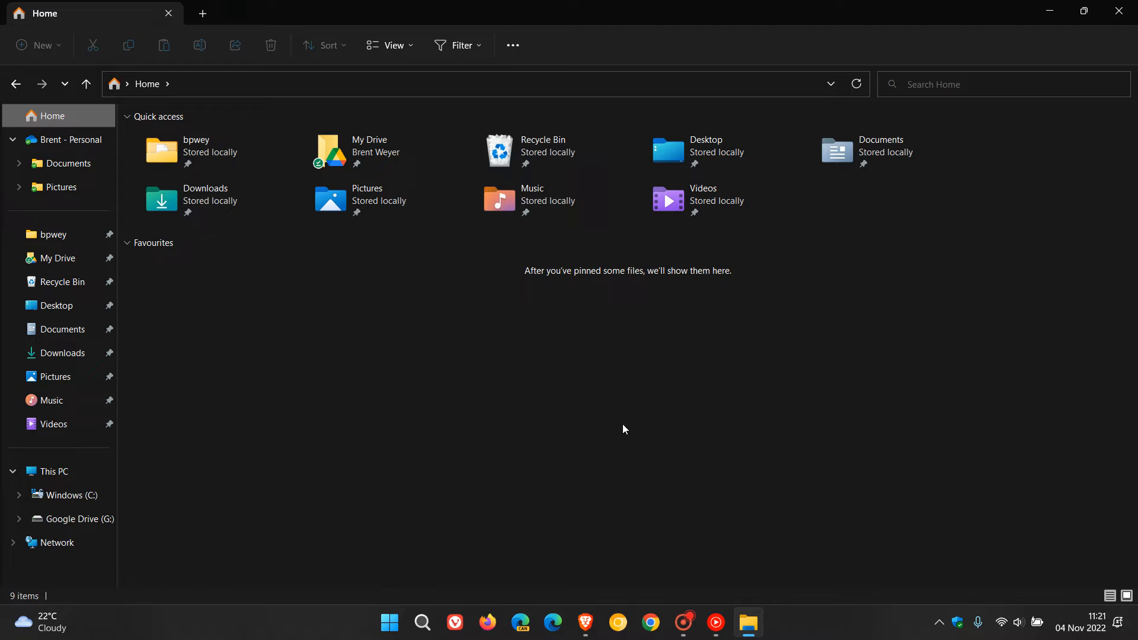
mouse_move(525, 450)
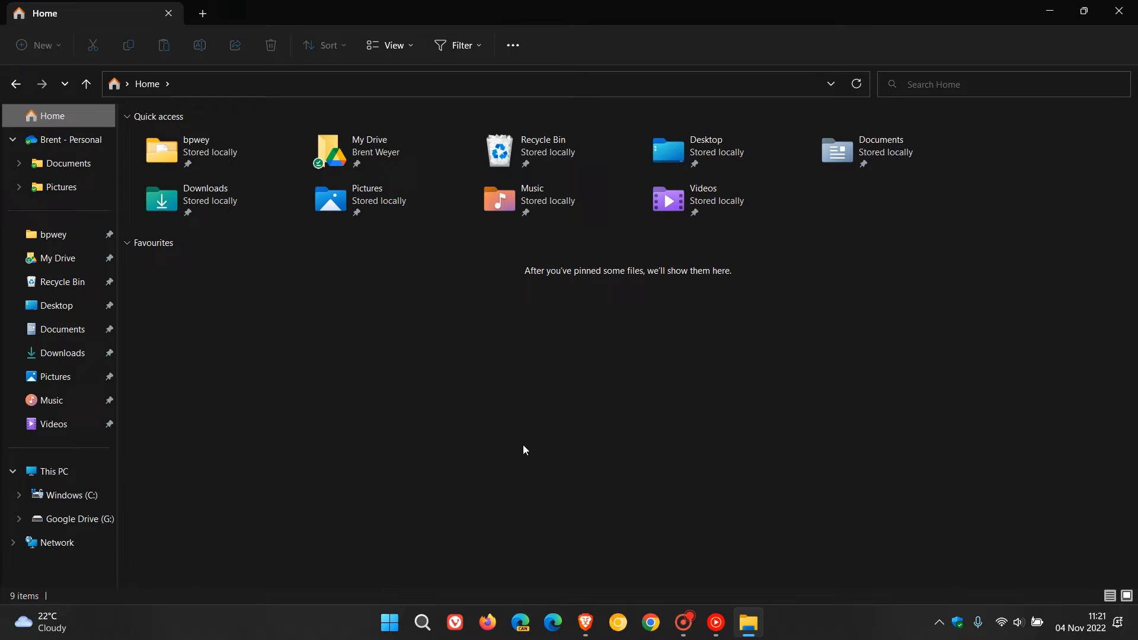
mouse_move(570, 423)
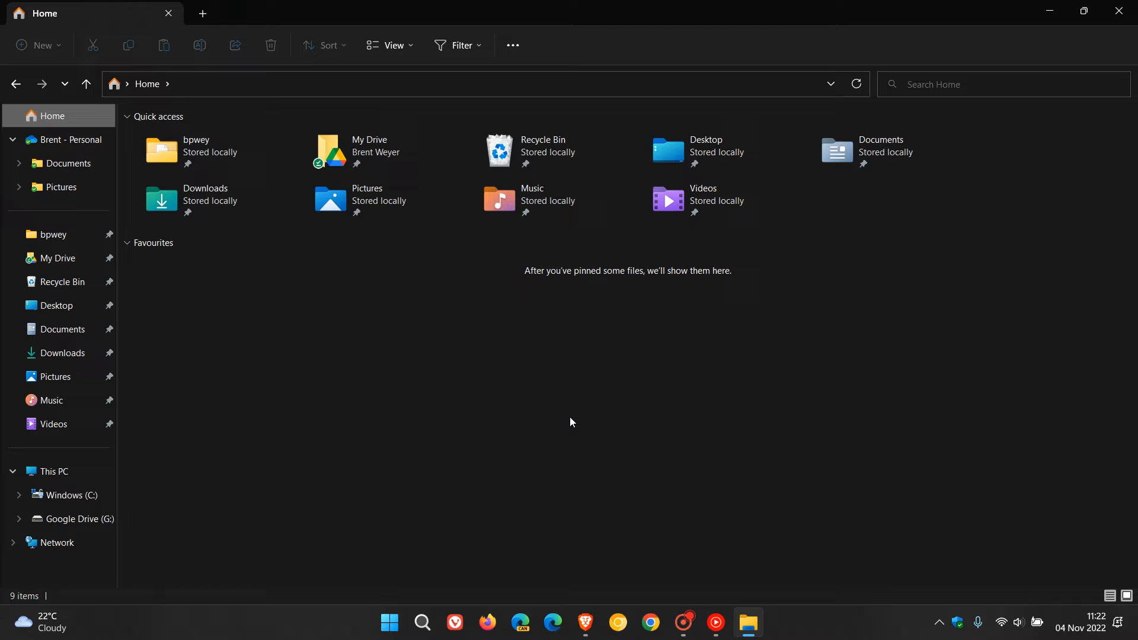
mouse_move(556, 424)
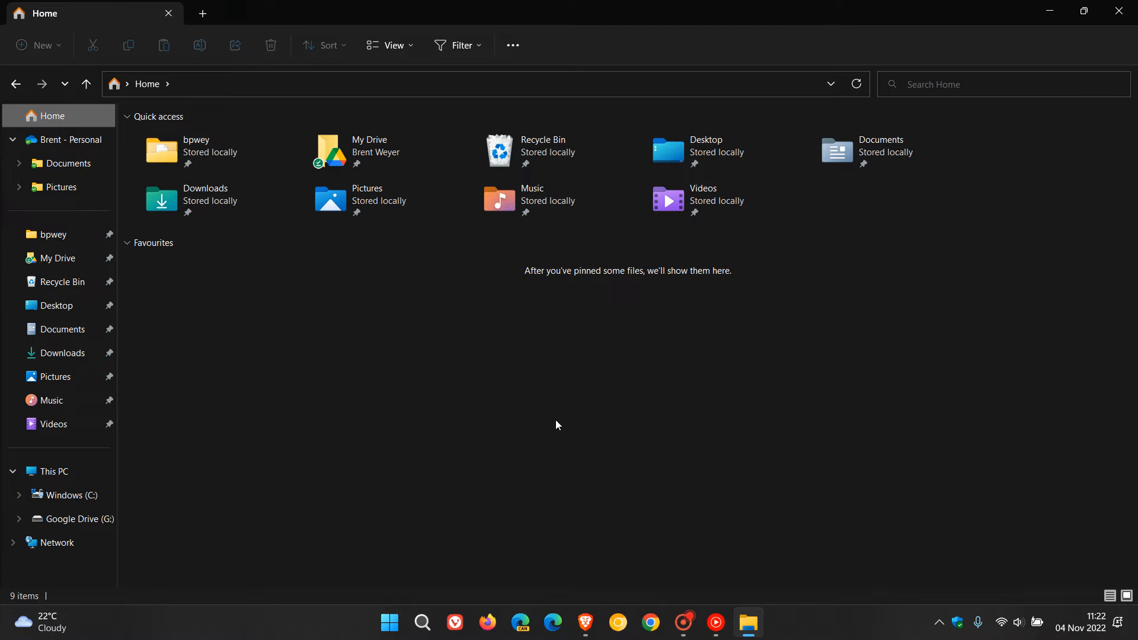
mouse_move(620, 415)
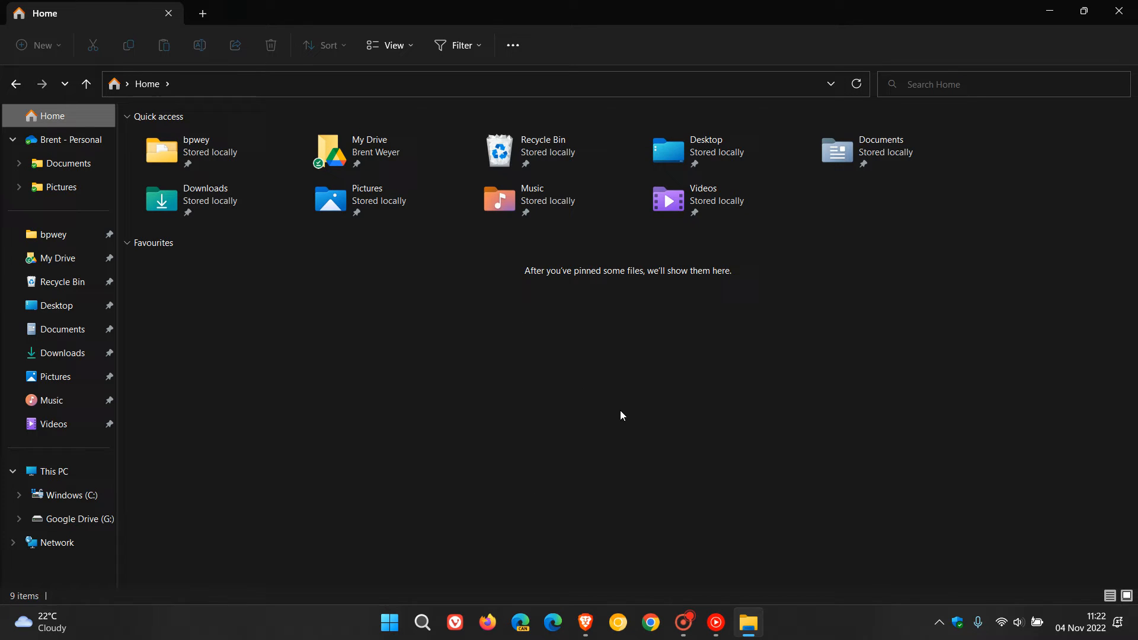
mouse_move(965, 332)
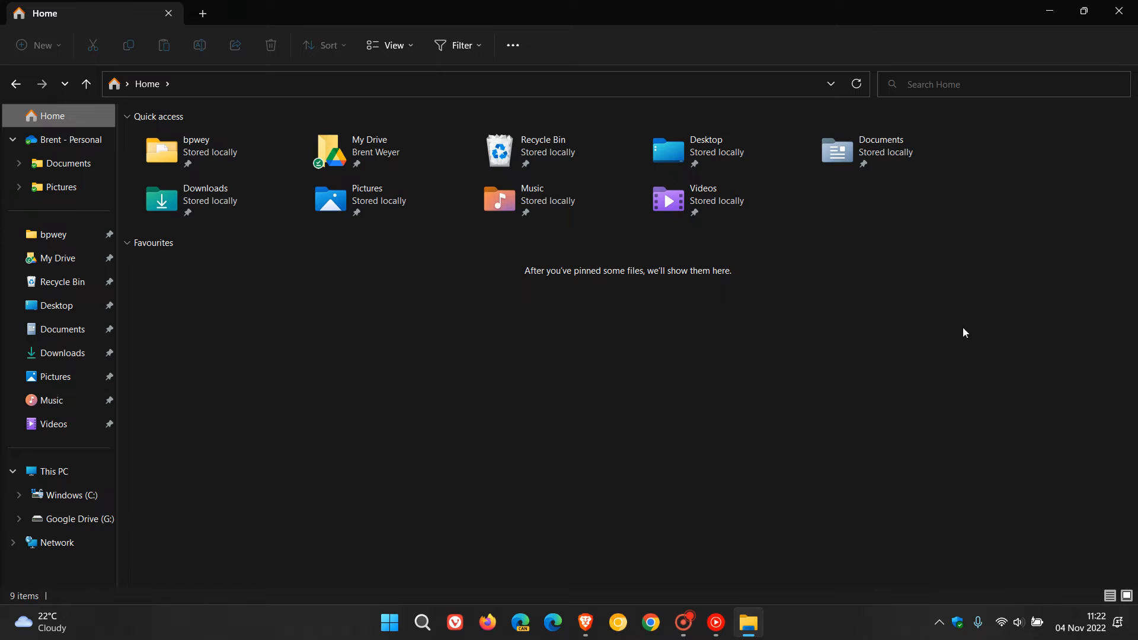
mouse_move(996, 523)
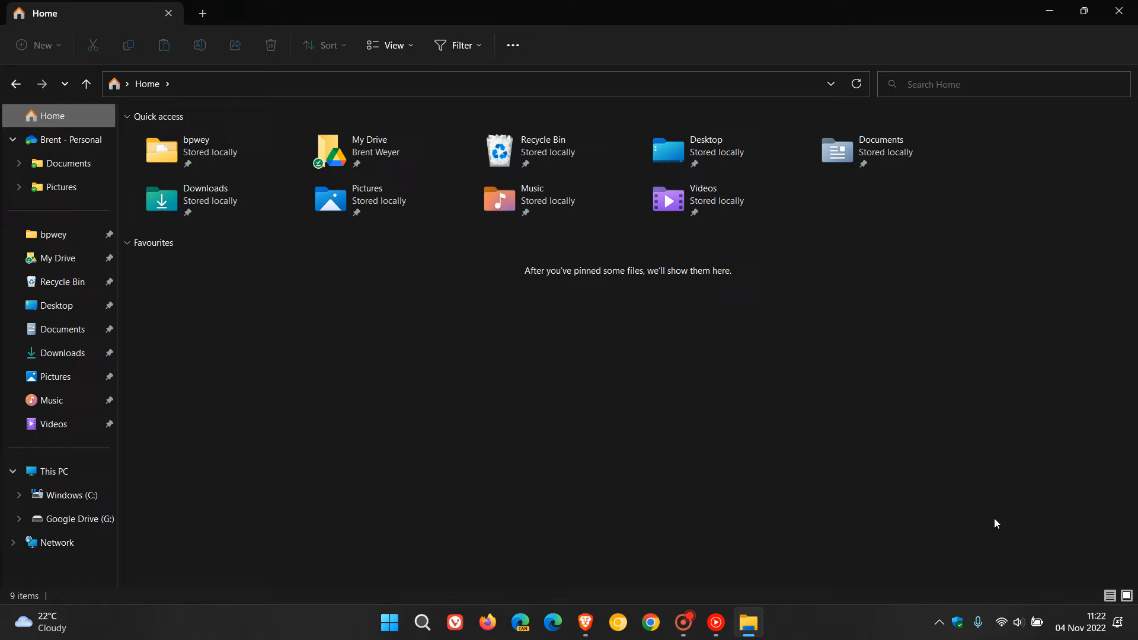
mouse_move(601, 543)
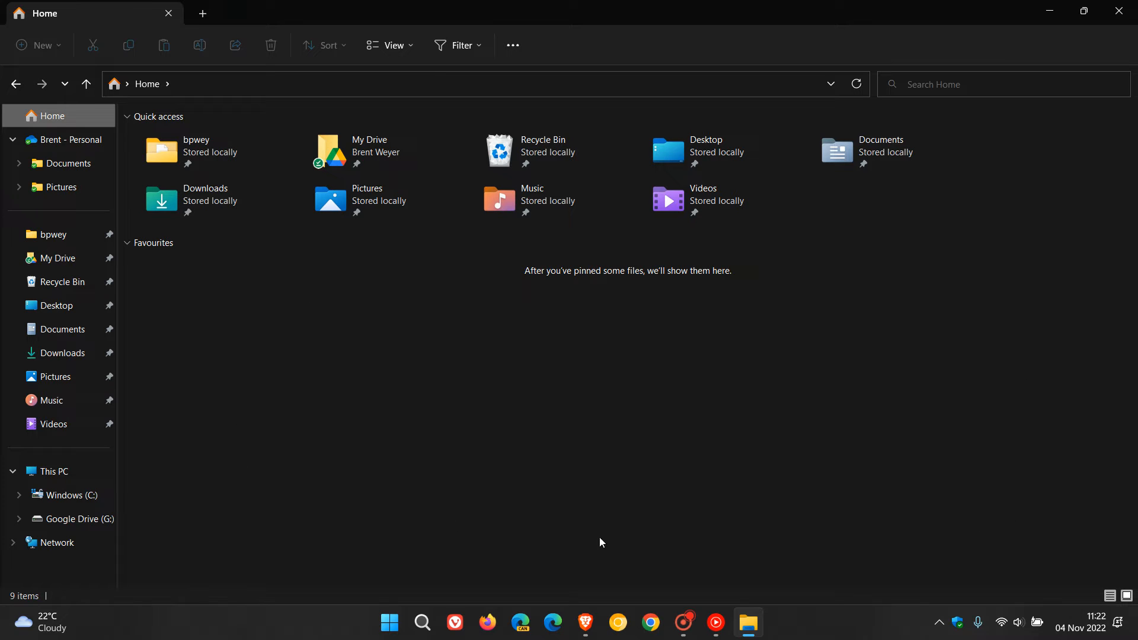
mouse_move(661, 399)
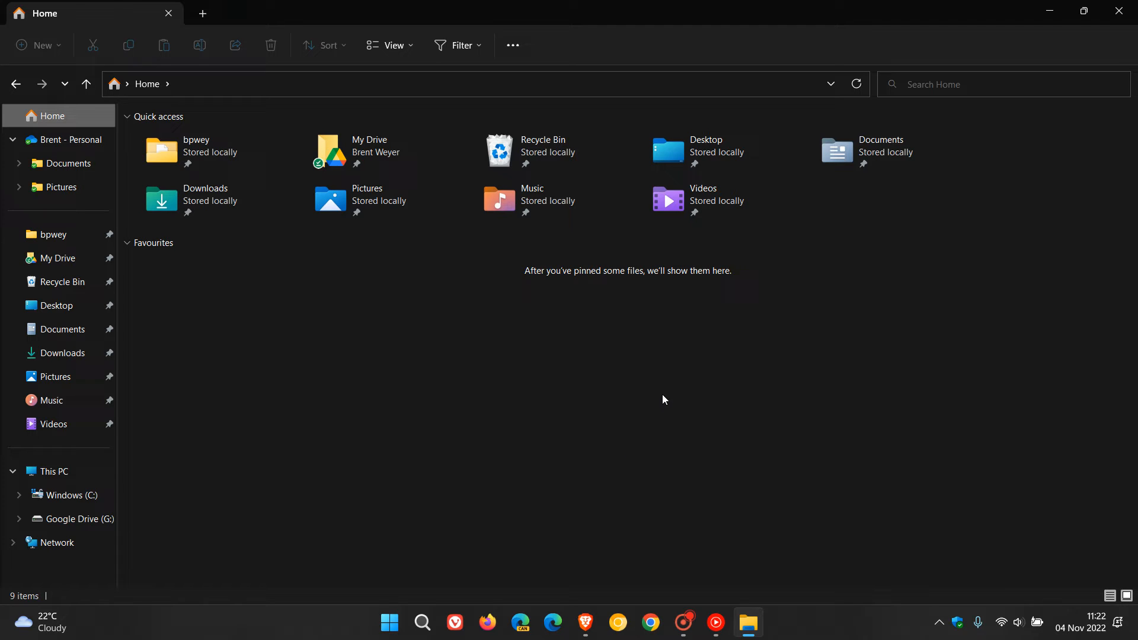
mouse_move(594, 408)
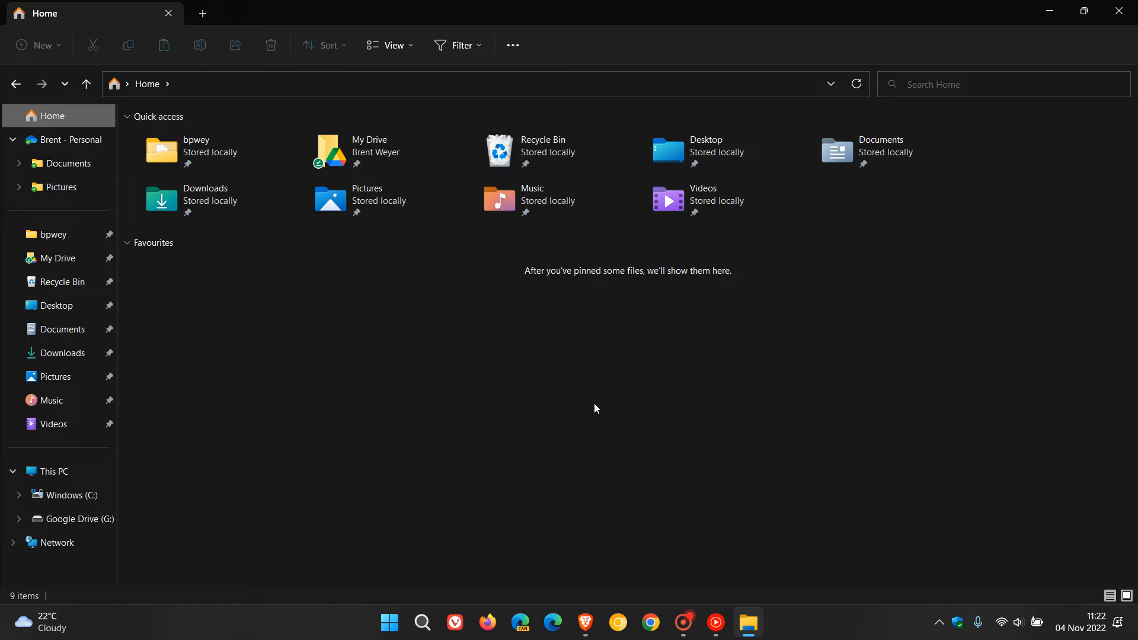
mouse_move(581, 390)
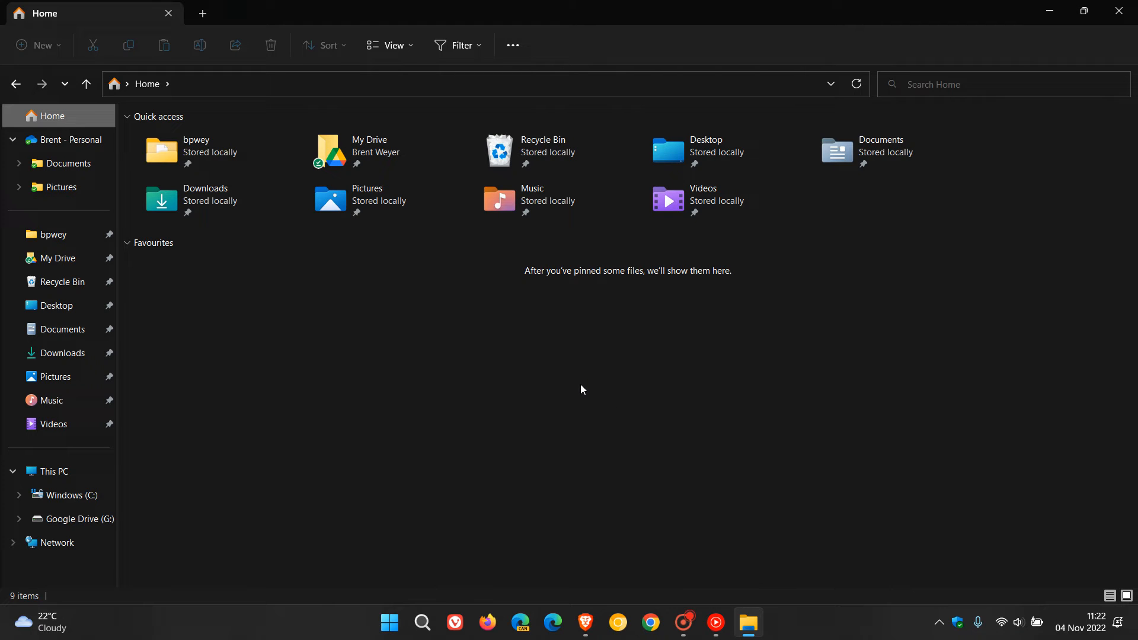
mouse_move(619, 390)
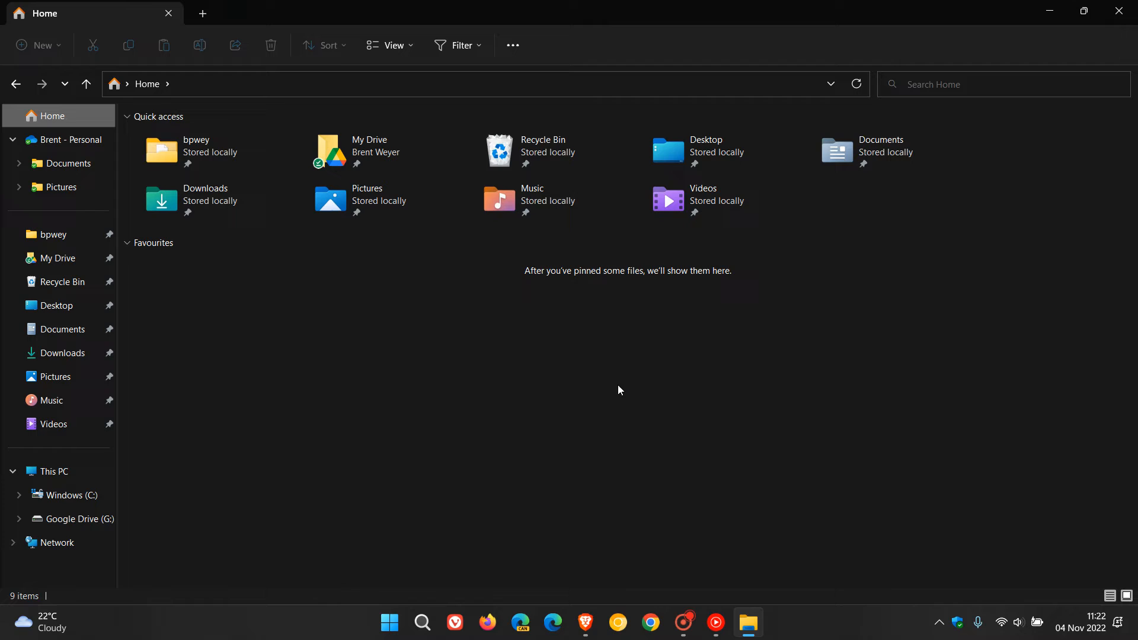
mouse_move(514, 46)
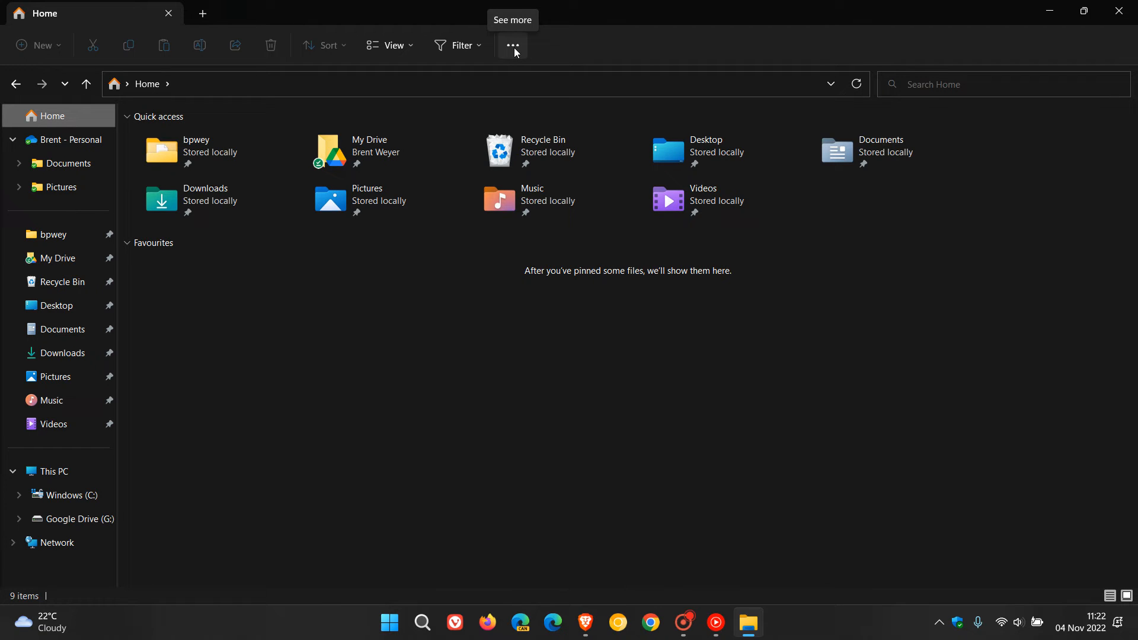
left_click(512, 45)
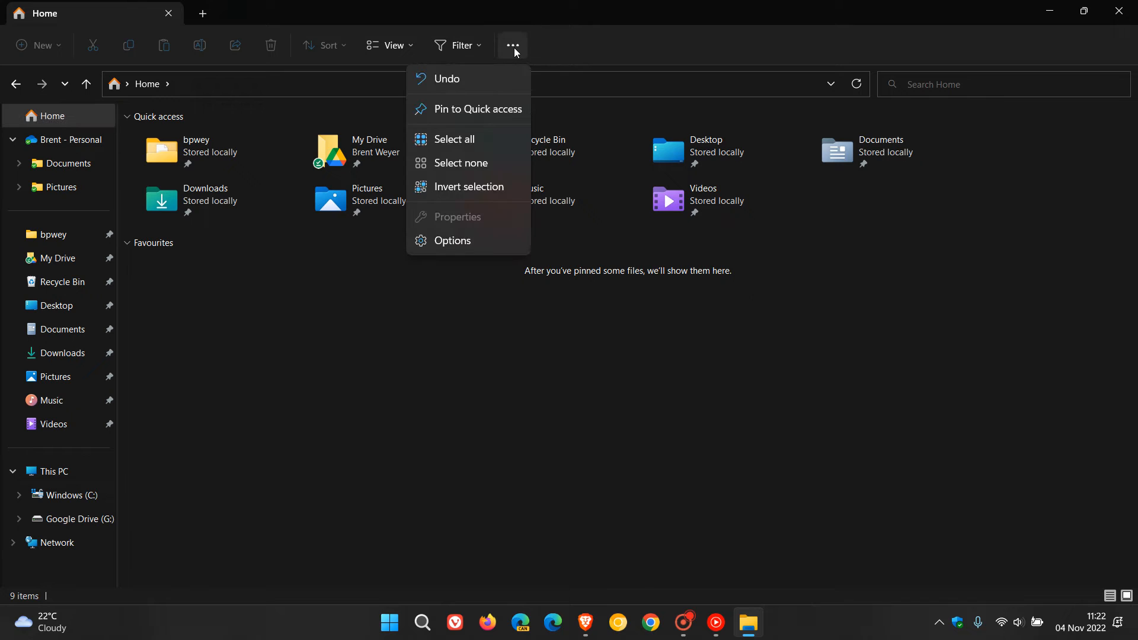
- In Folder Options, turn off Show files from Office.com and apply the privacy changes
left_click(452, 240)
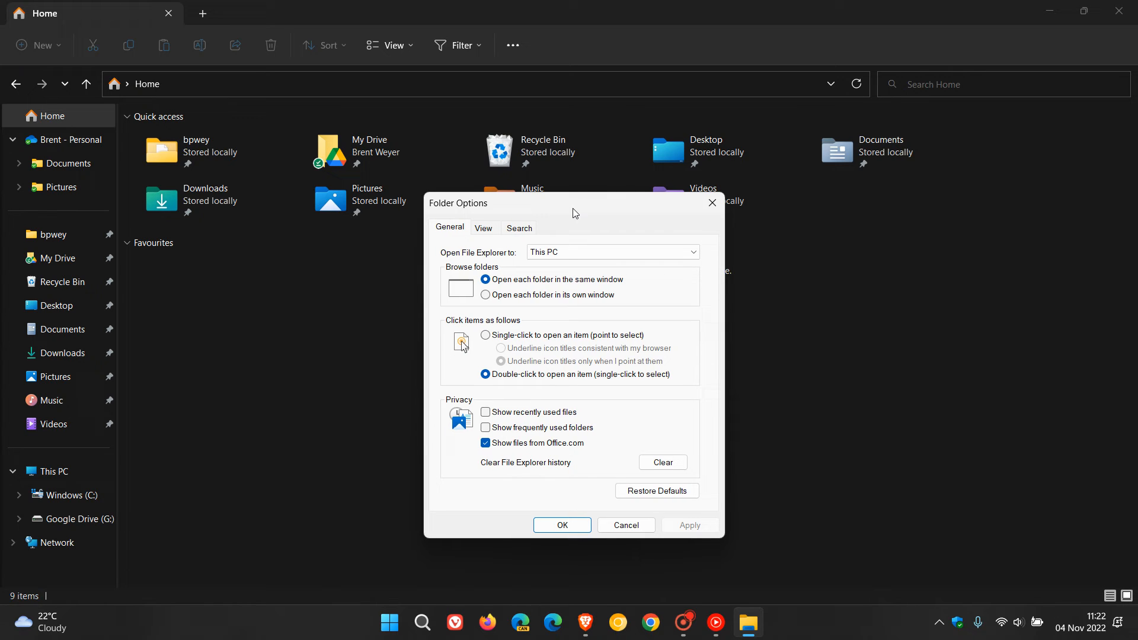
mouse_move(489, 455)
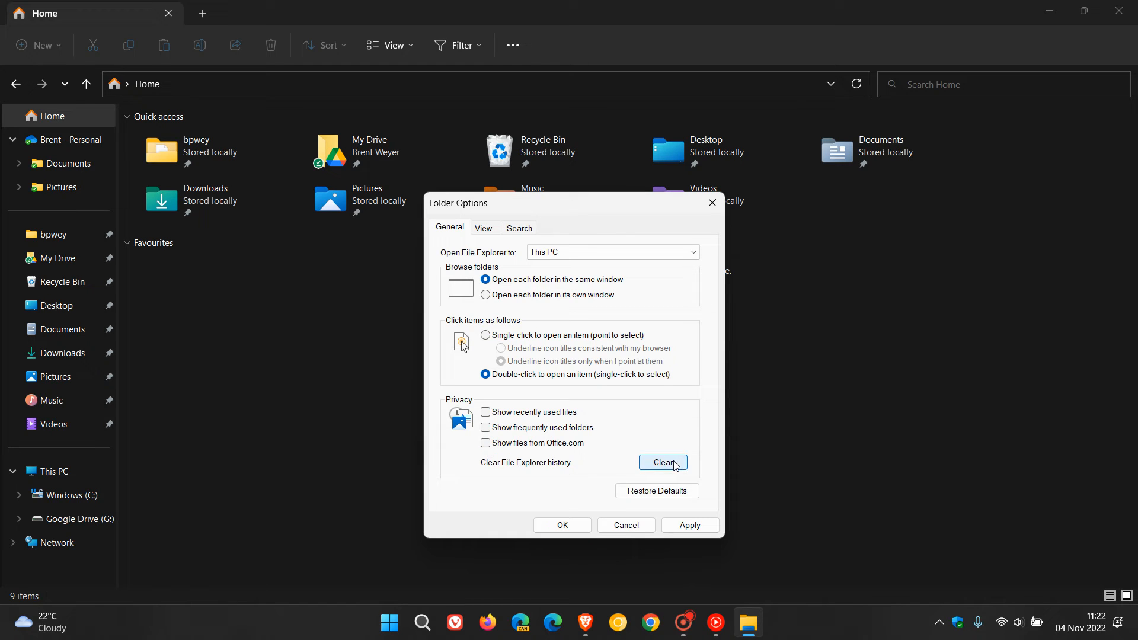
left_click(662, 462)
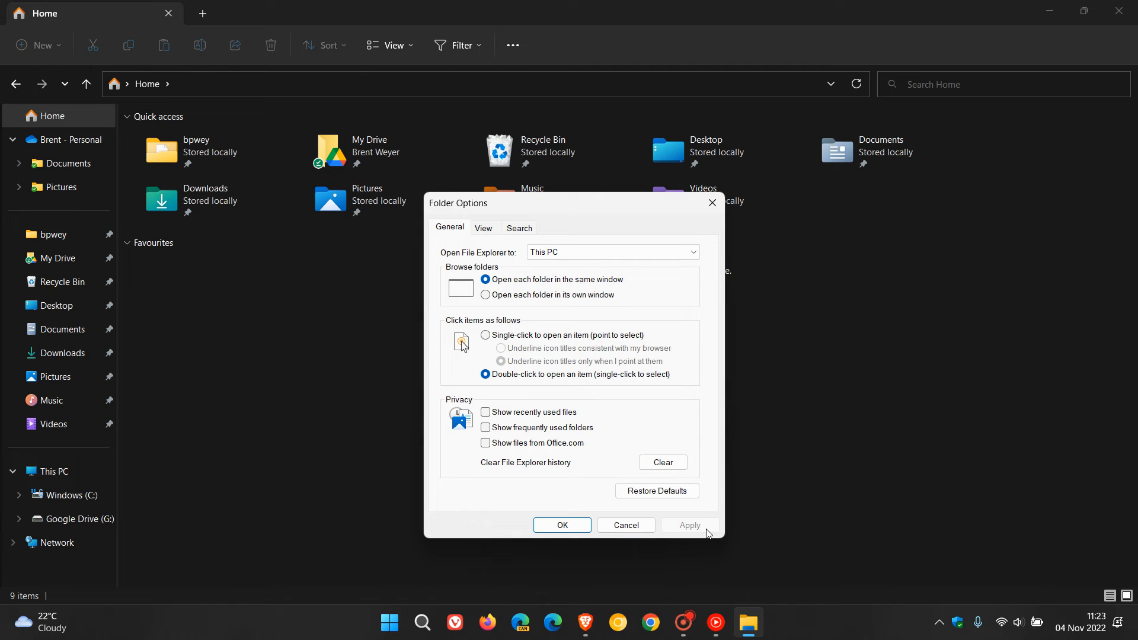
- Confirm Folder Options with OK, returning to the Home page
left_click(562, 524)
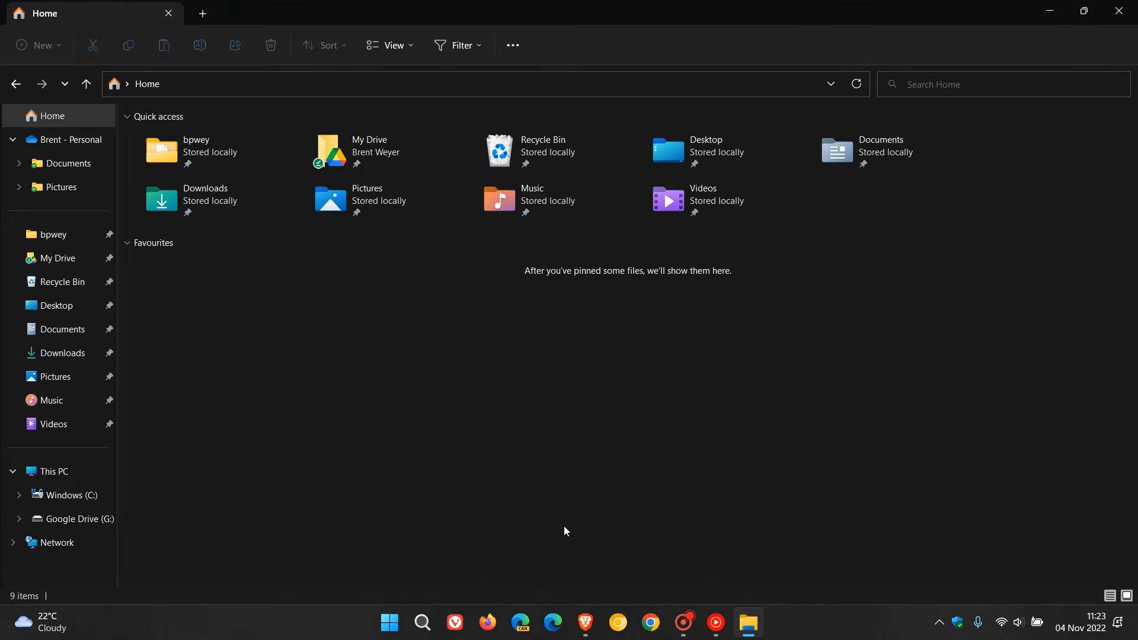
mouse_move(667, 469)
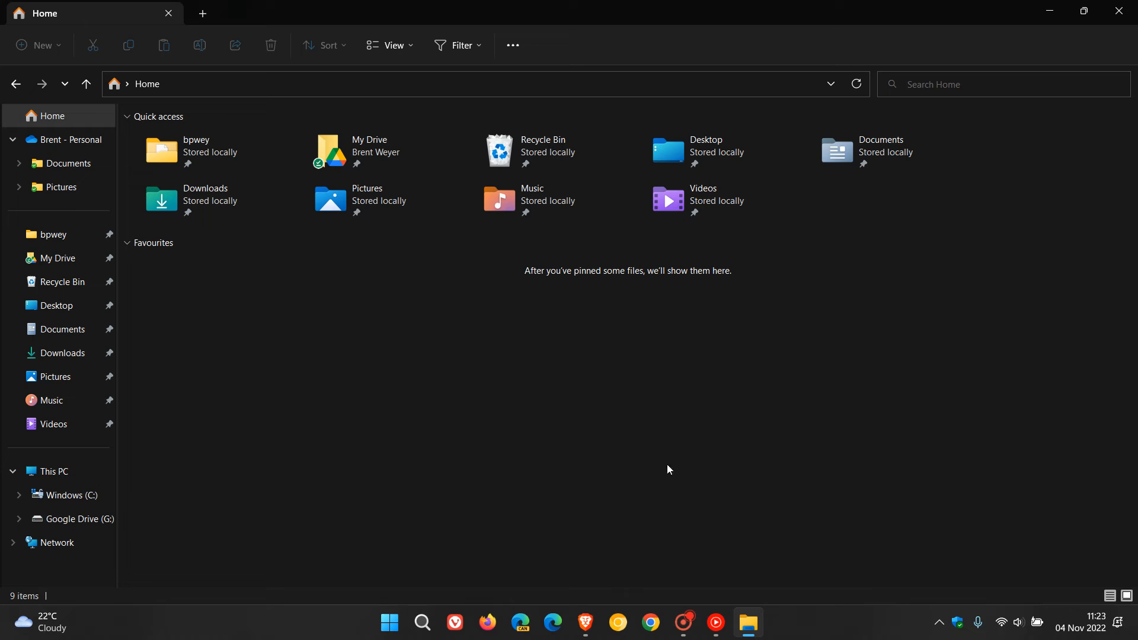
mouse_move(672, 420)
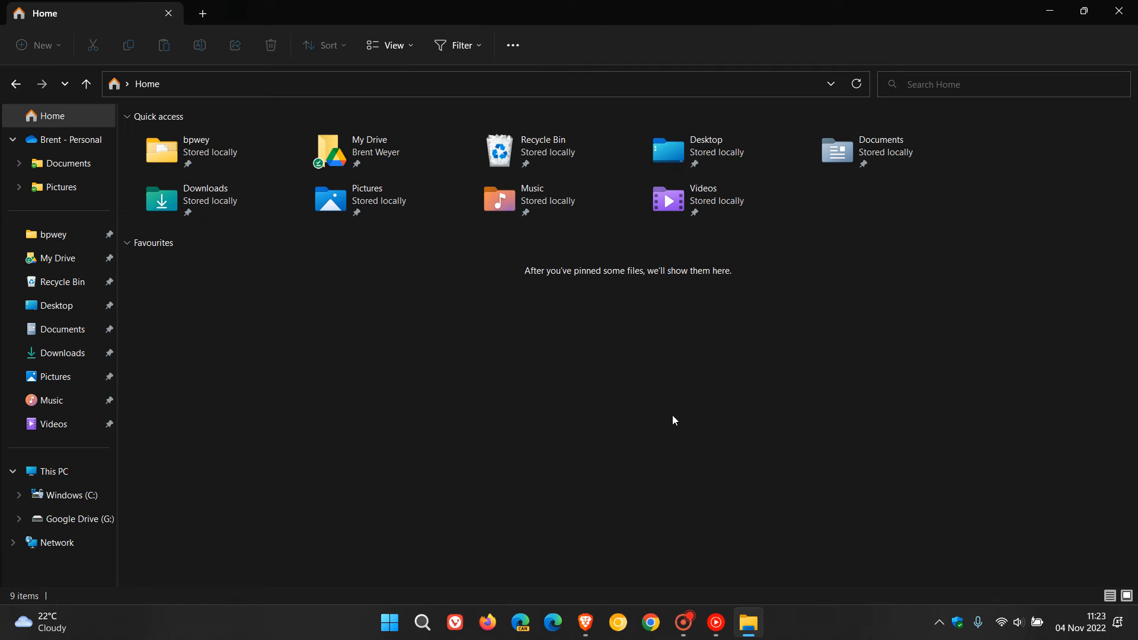
mouse_move(648, 437)
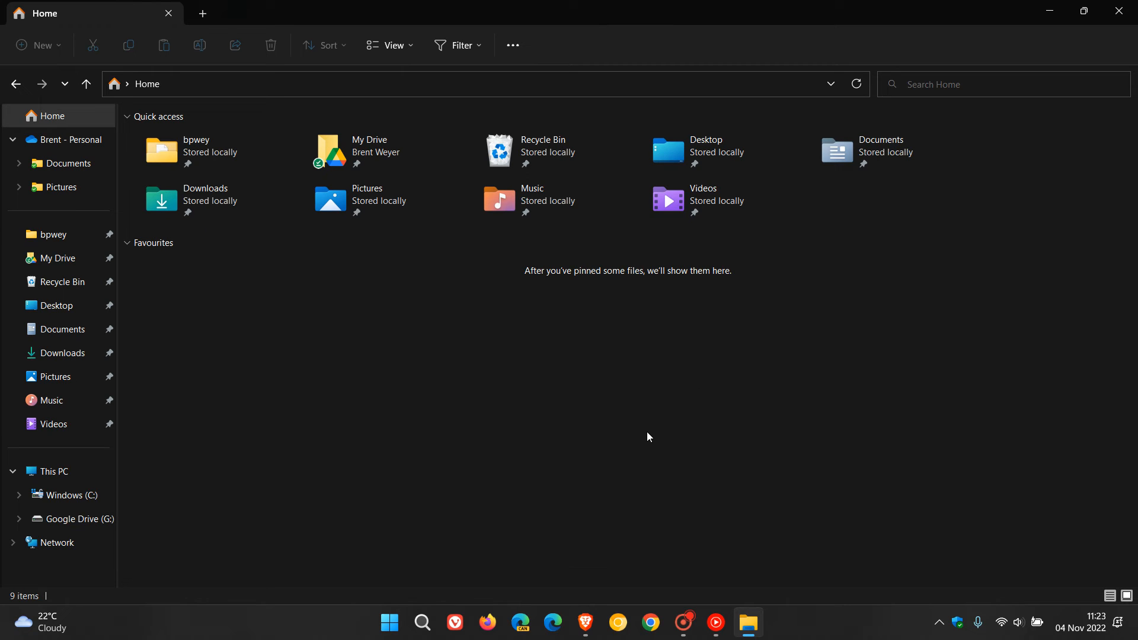
mouse_move(637, 436)
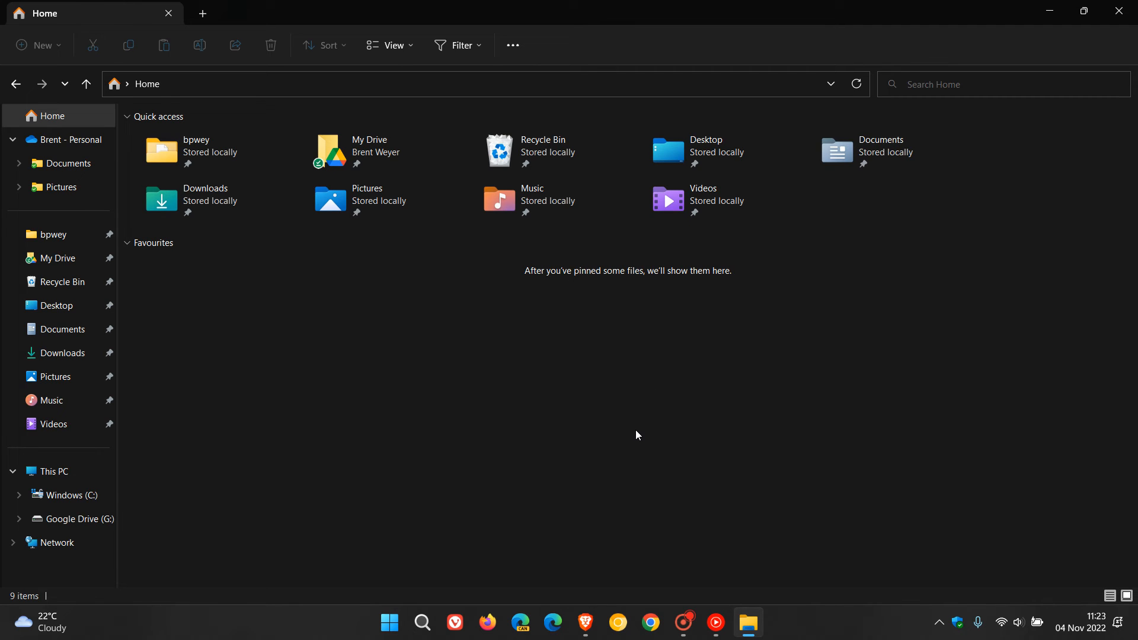
mouse_move(635, 403)
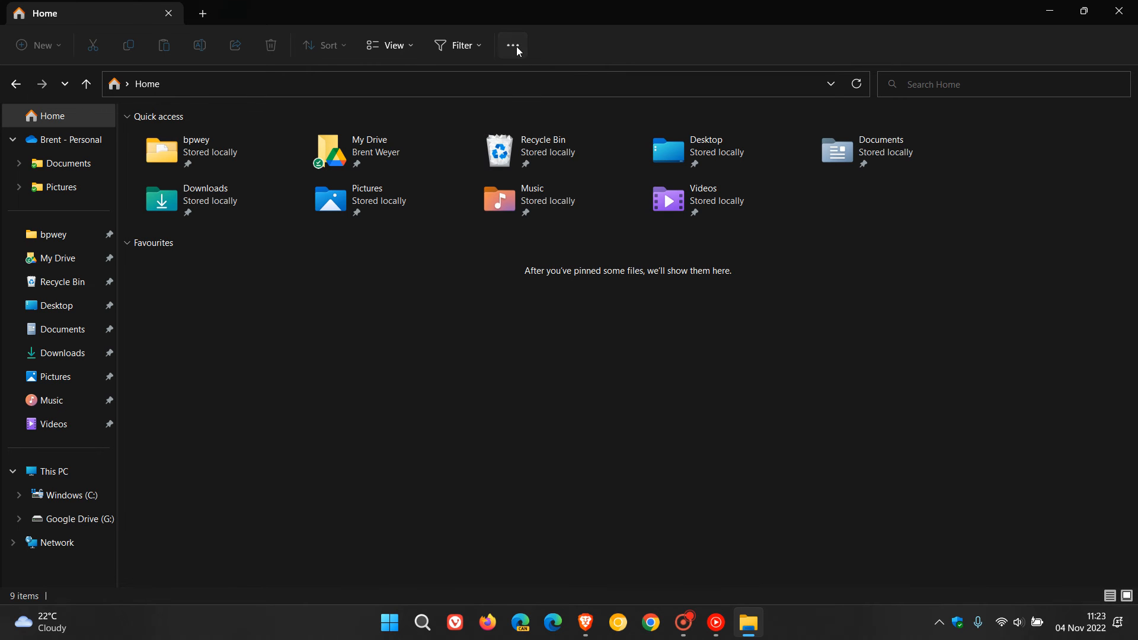
- Open the See more (…) menu to revisit Folder Options
left_click(512, 45)
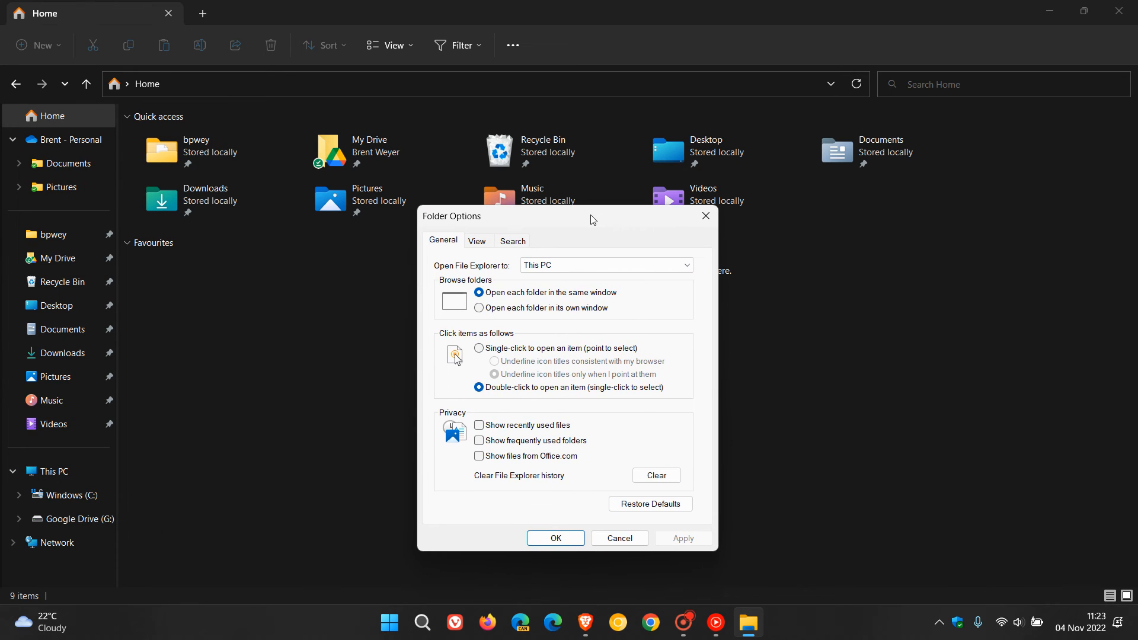
mouse_move(508, 480)
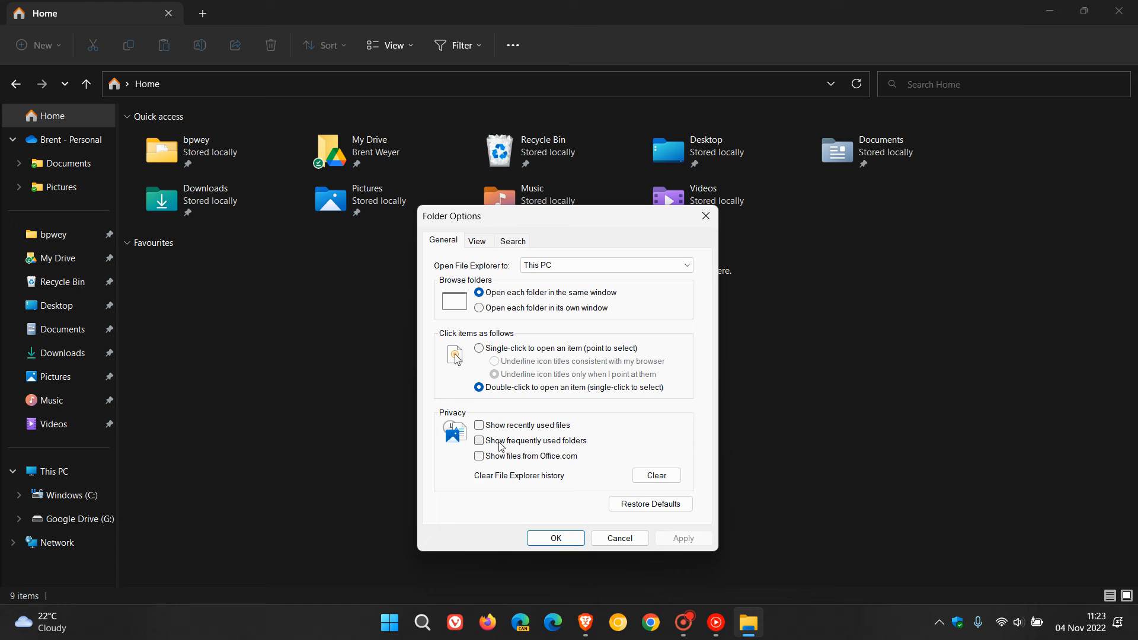
mouse_move(553, 435)
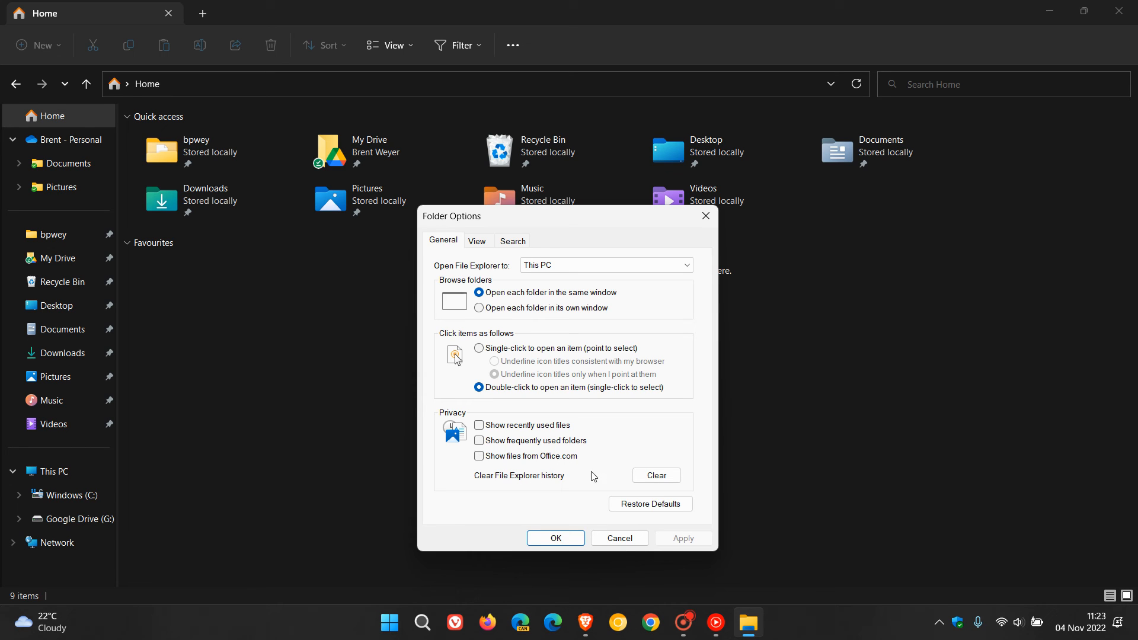
mouse_move(619, 538)
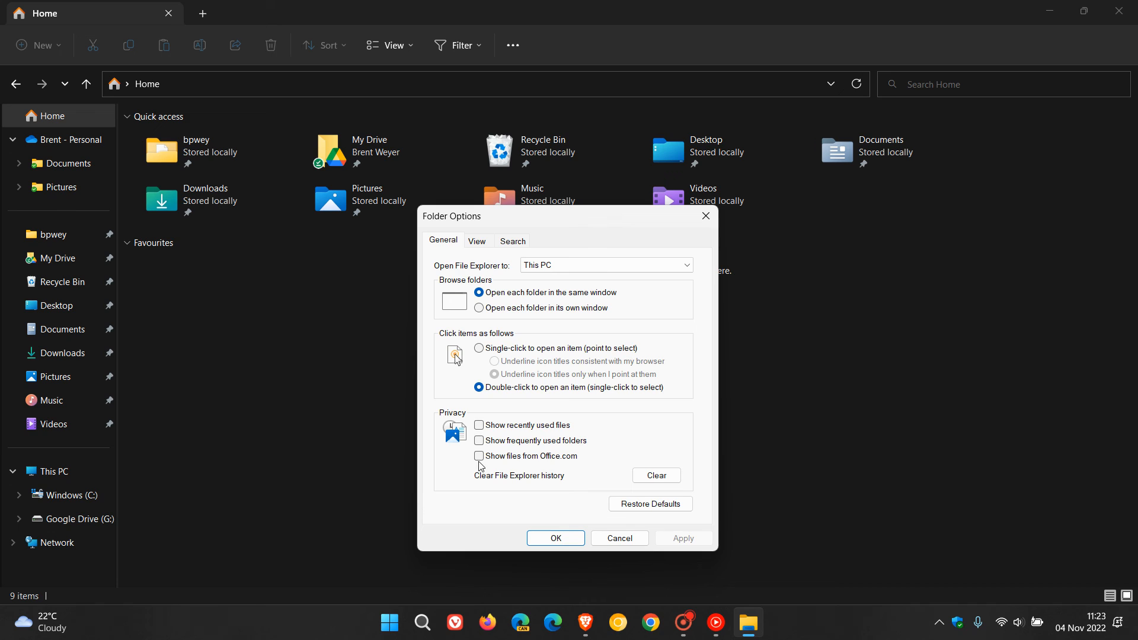
- Close Folder Options with OK and close the File Explorer window
left_click(556, 538)
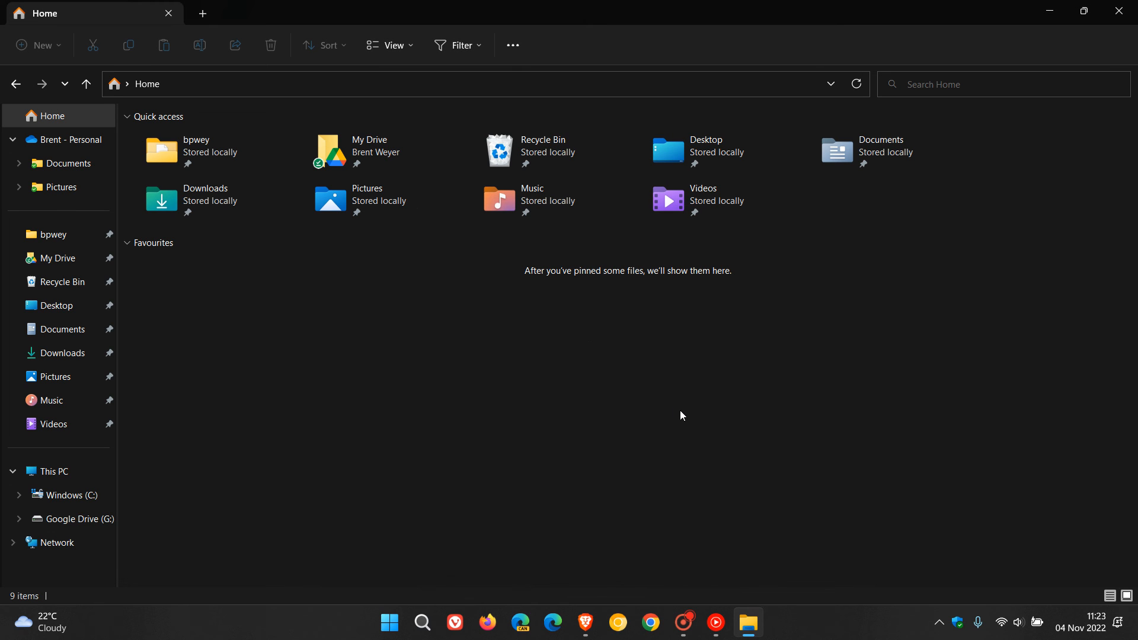
mouse_move(686, 418)
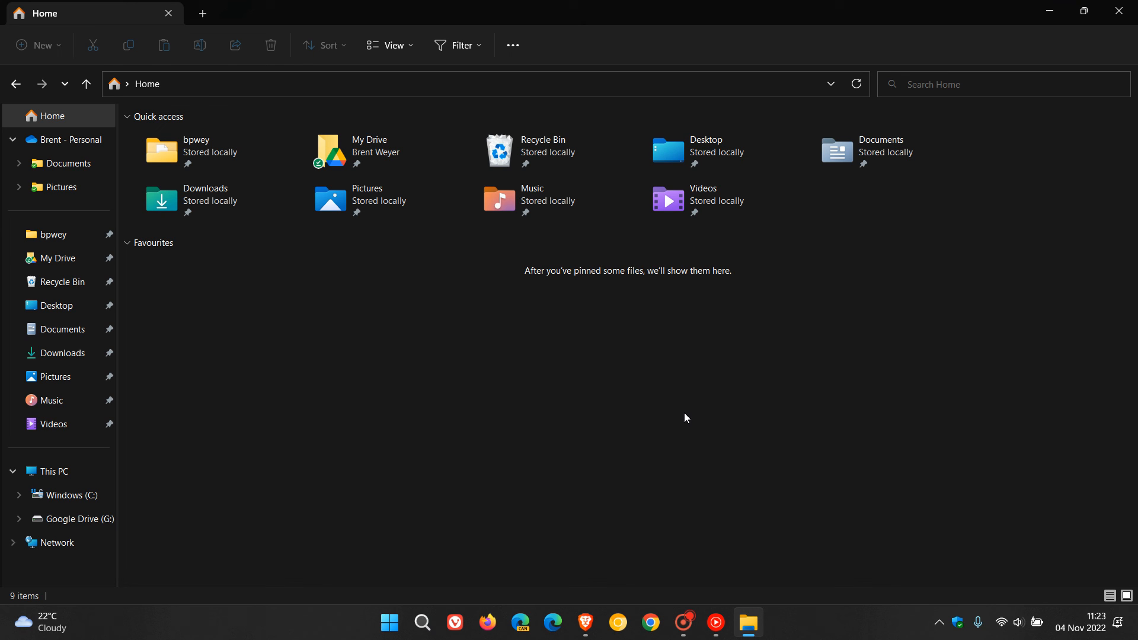
mouse_move(626, 396)
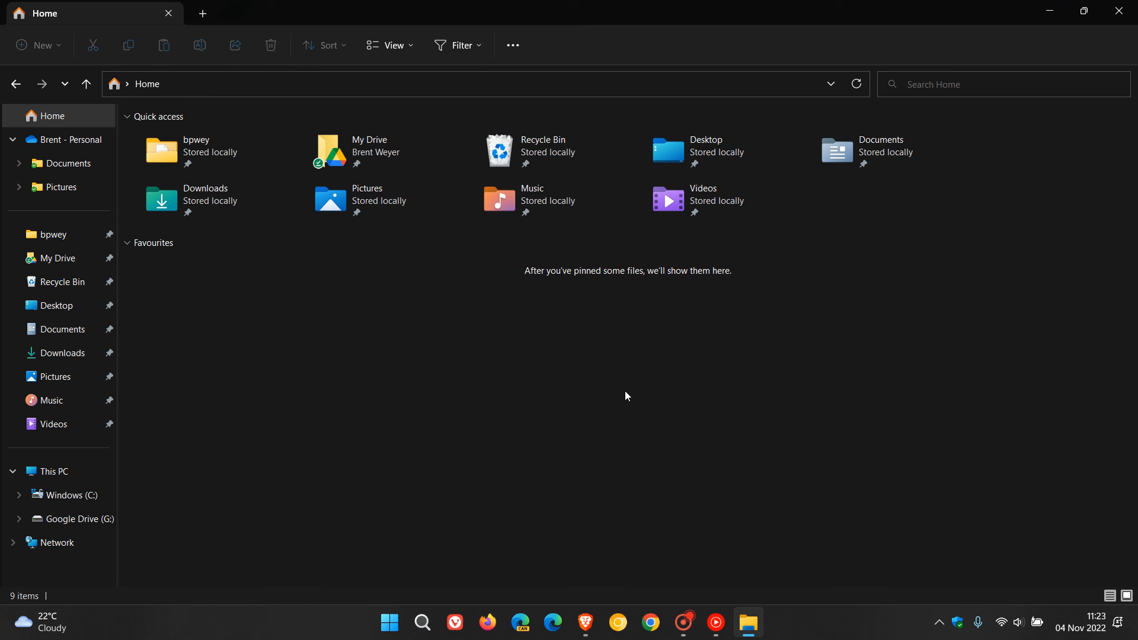
mouse_move(1120, 13)
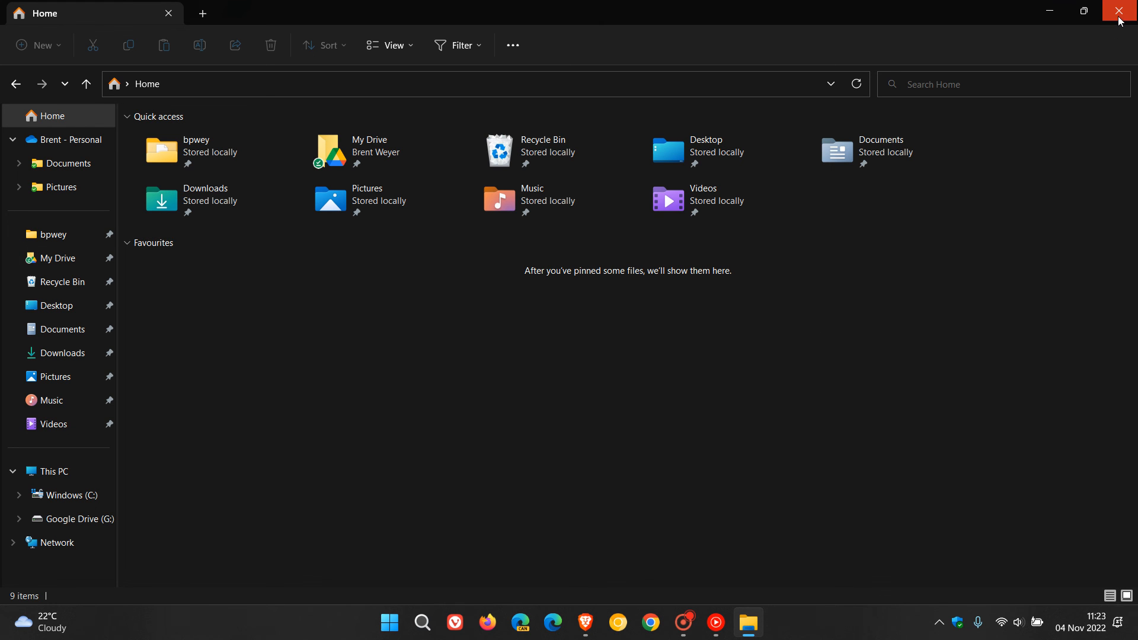
left_click(1120, 11)
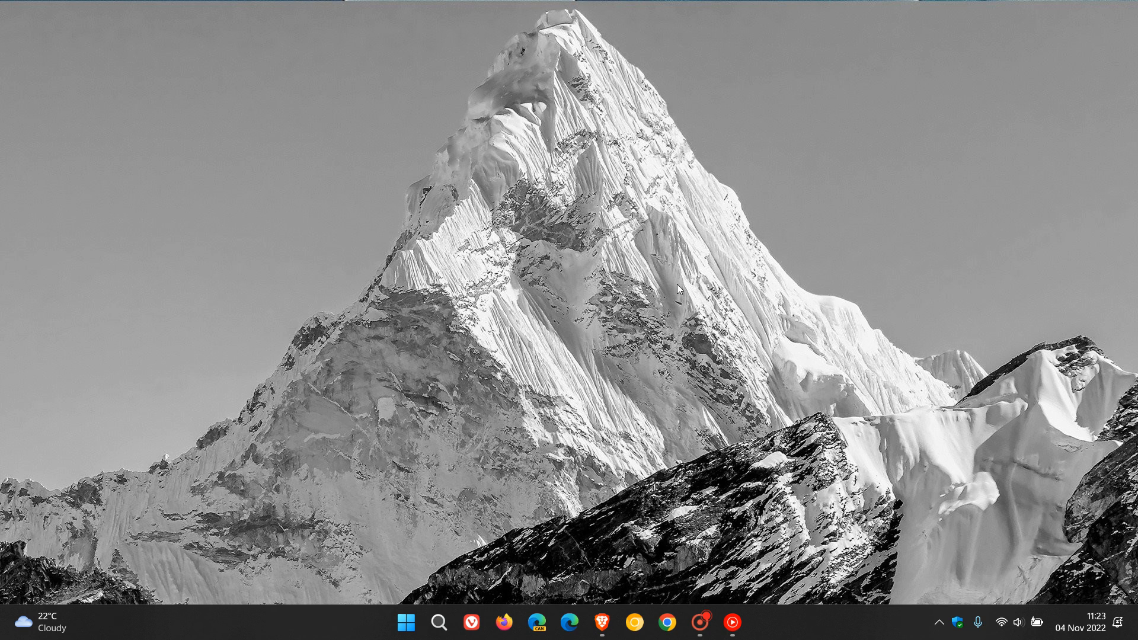